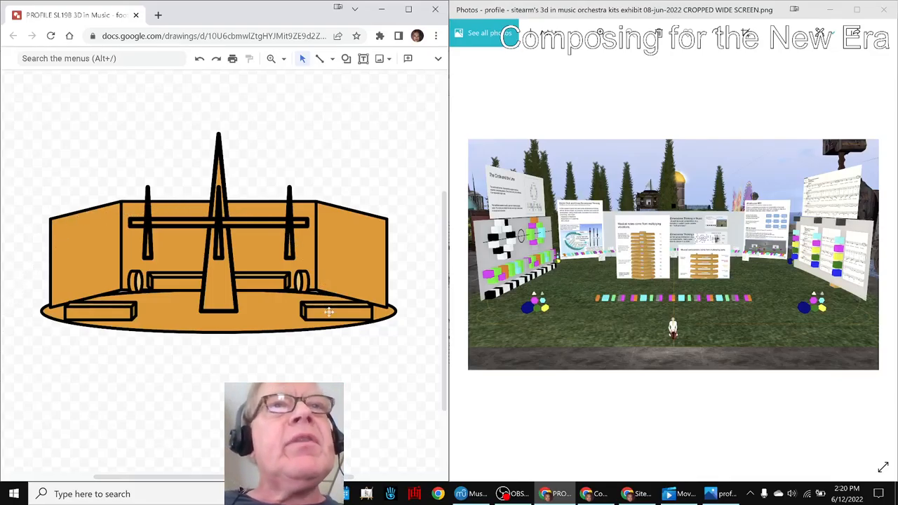
- Switch from the orange exhibit sketch to the maximized WordPress orchestra-kits post
click(218, 253)
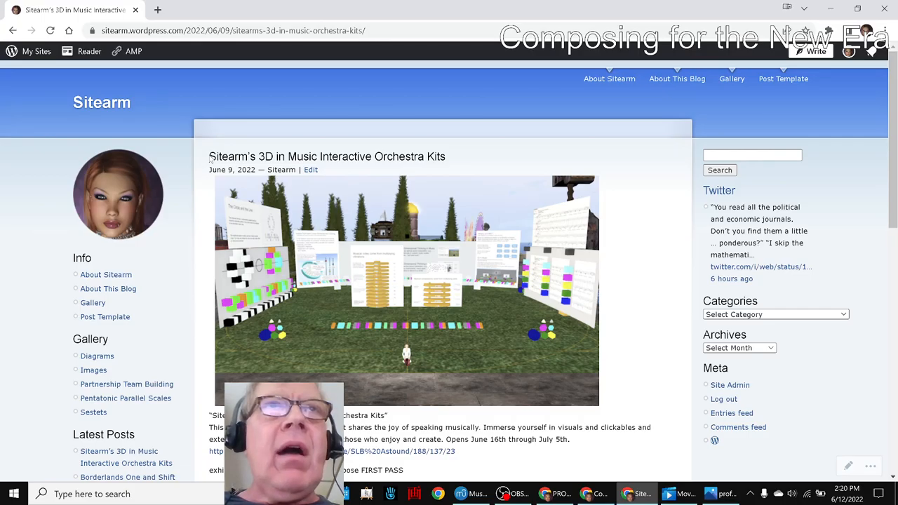
- Scroll the post down to the exhibit background text
scroll(down, 3)
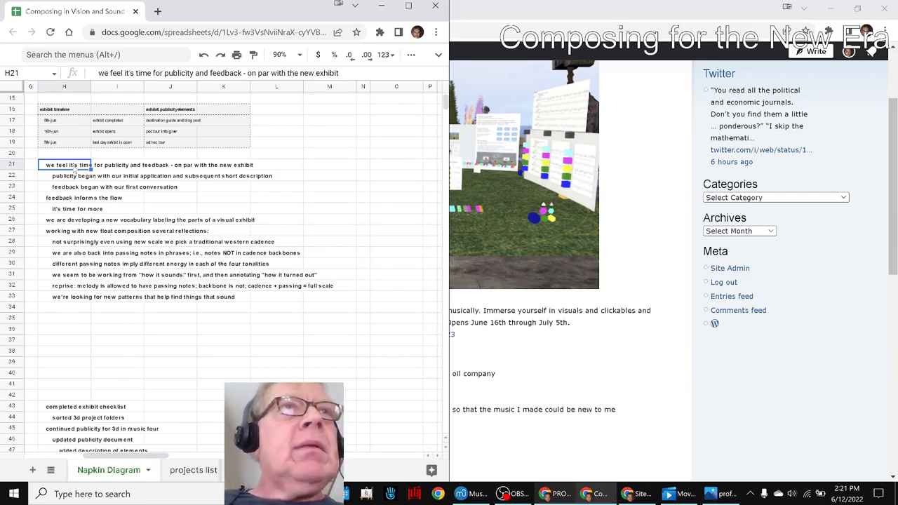
- Review the feedback-informs-the-flow note in column H, then return to the WordPress post
click(64, 197)
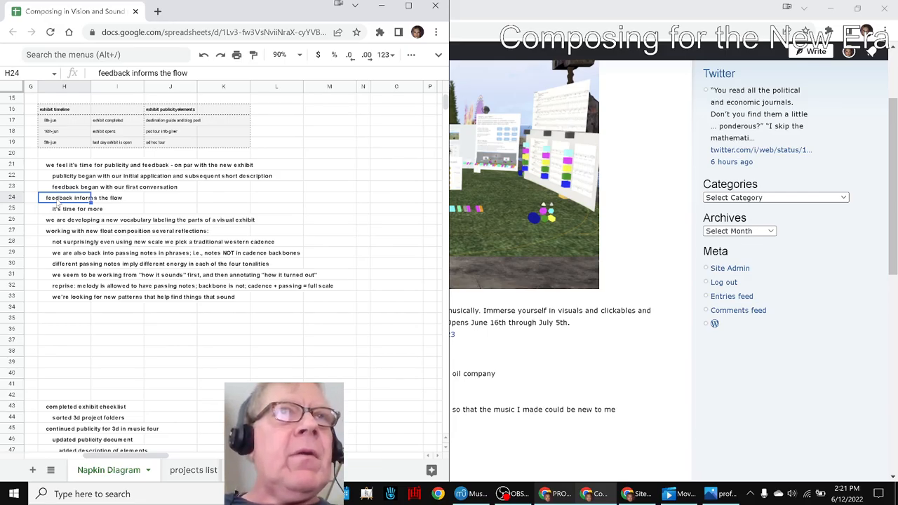
click(63, 219)
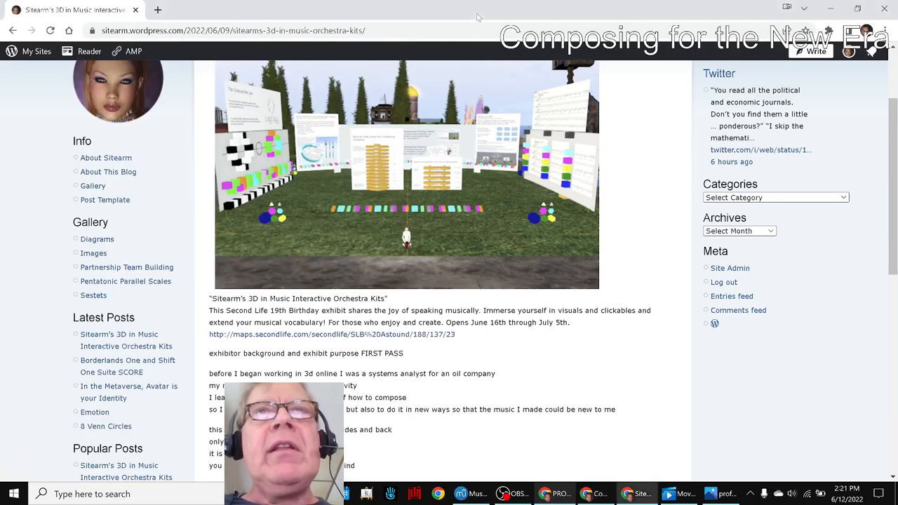
scroll(up, 3)
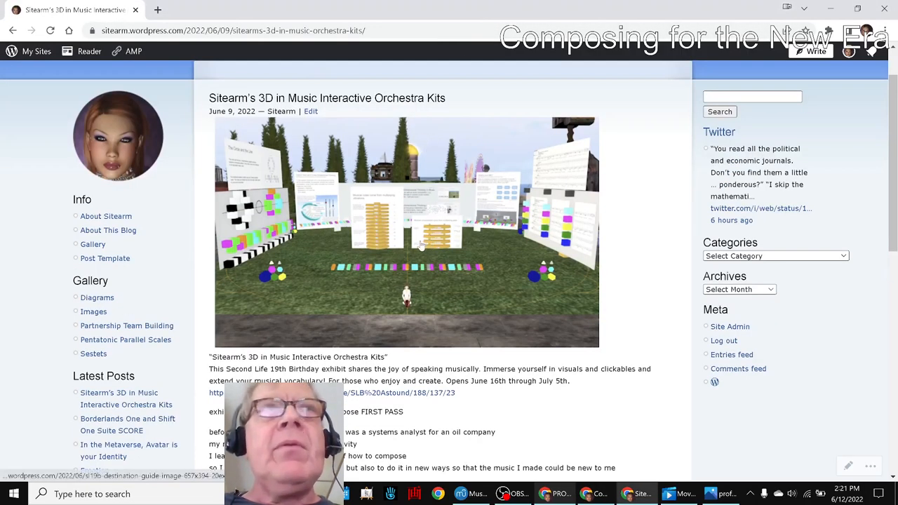
click(406, 231)
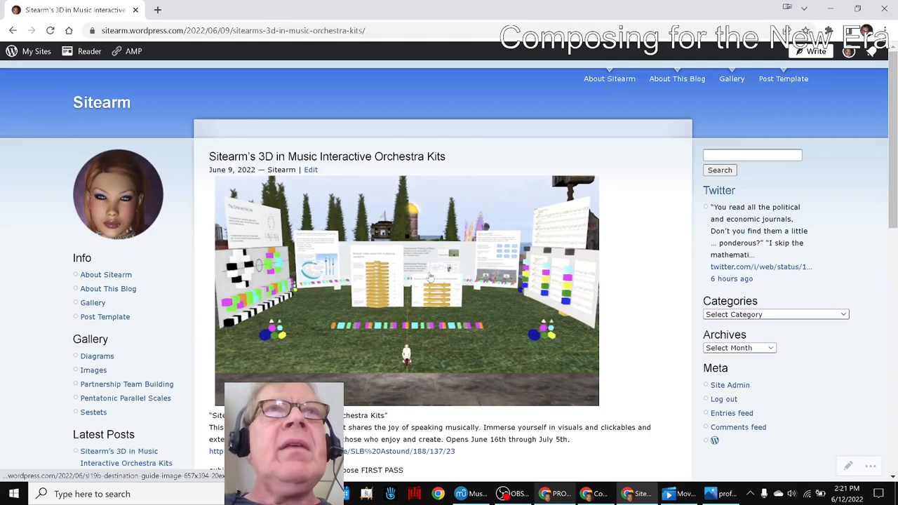
mouse_move(468, 466)
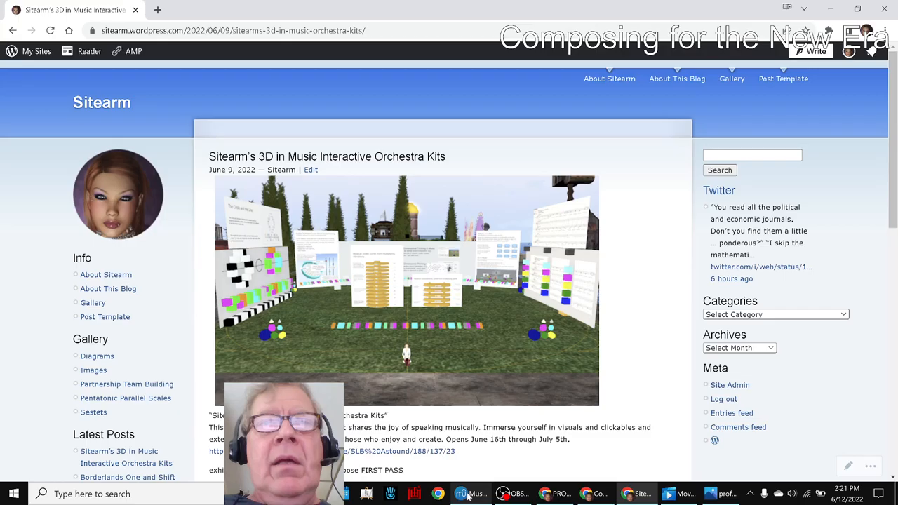
mouse_move(461, 494)
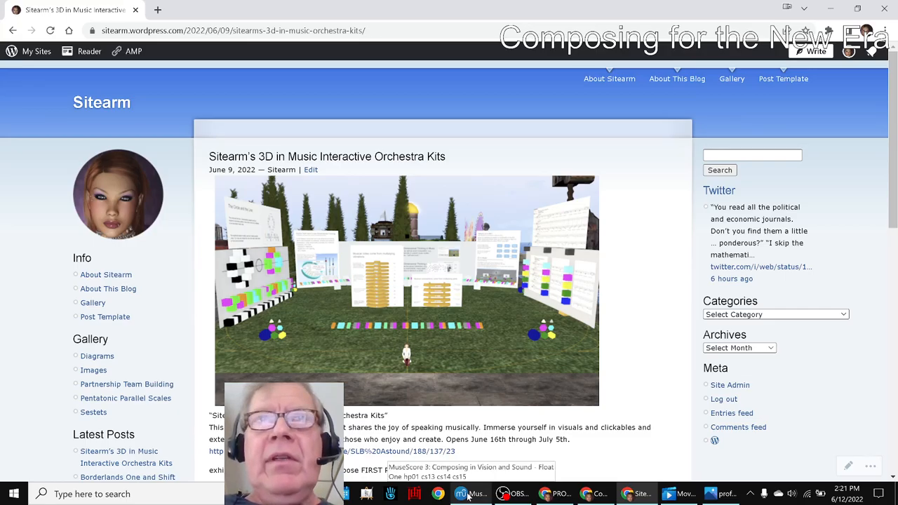
- Restore MuseScore, play Float One, stop it, and start Float Three playback
click(460, 494)
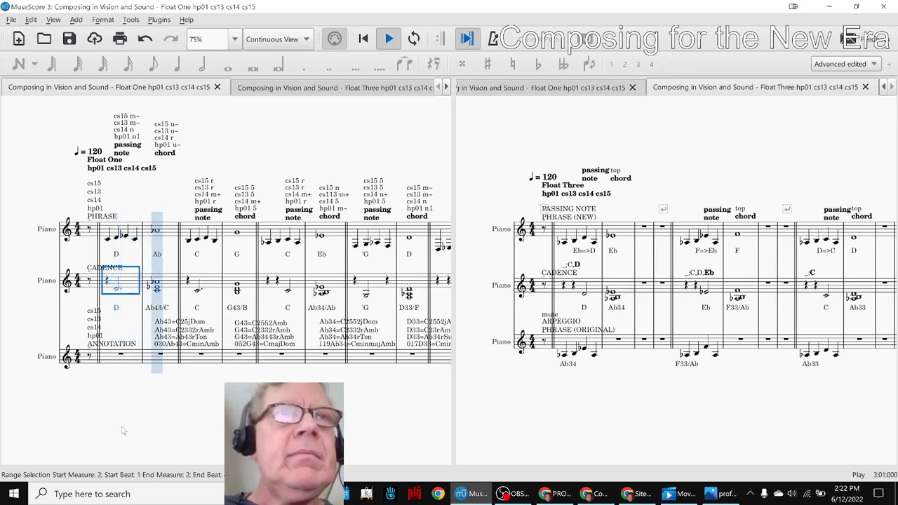
click(389, 40)
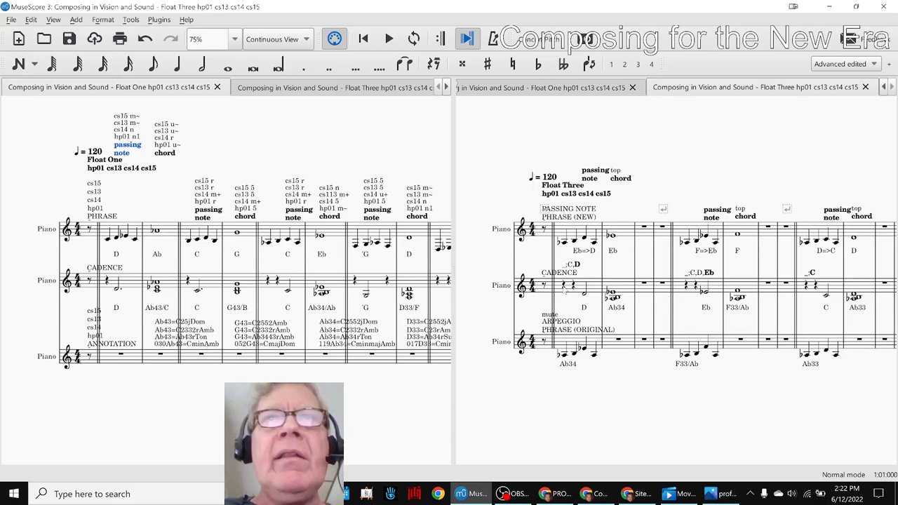
mouse_move(595, 415)
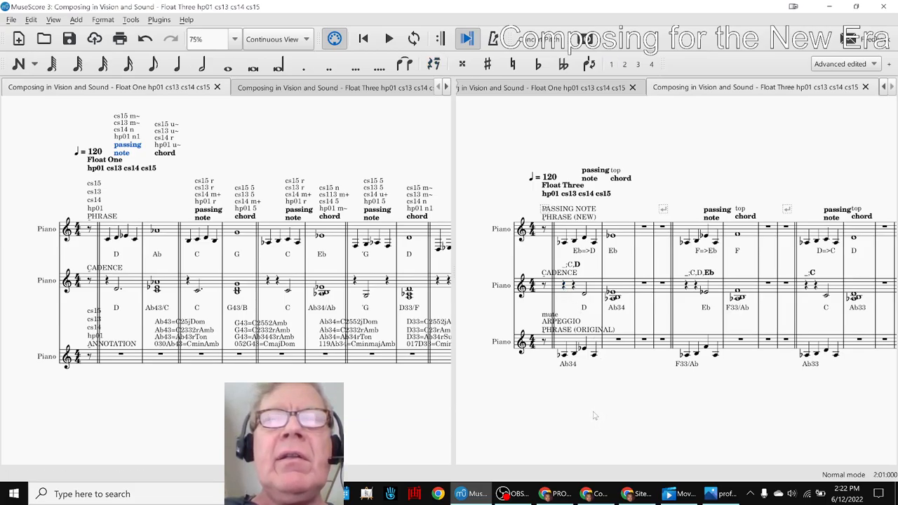
click(389, 39)
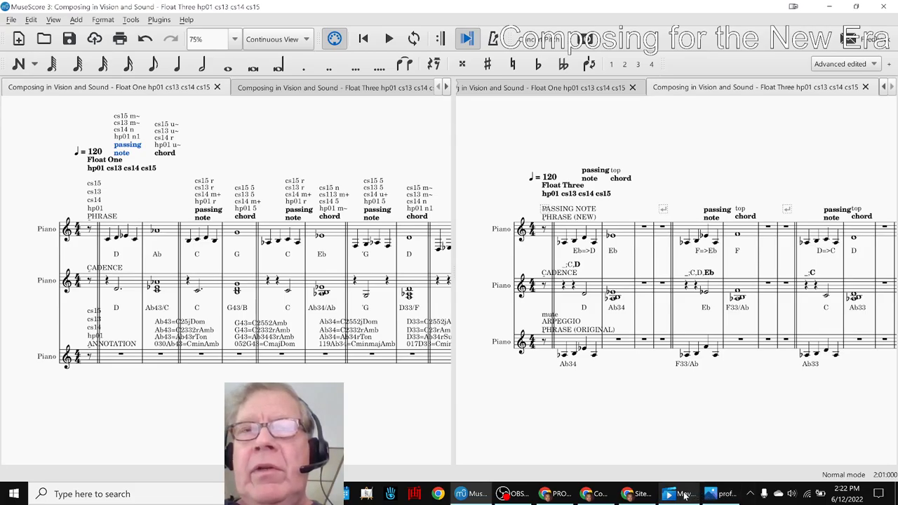
mouse_move(684, 494)
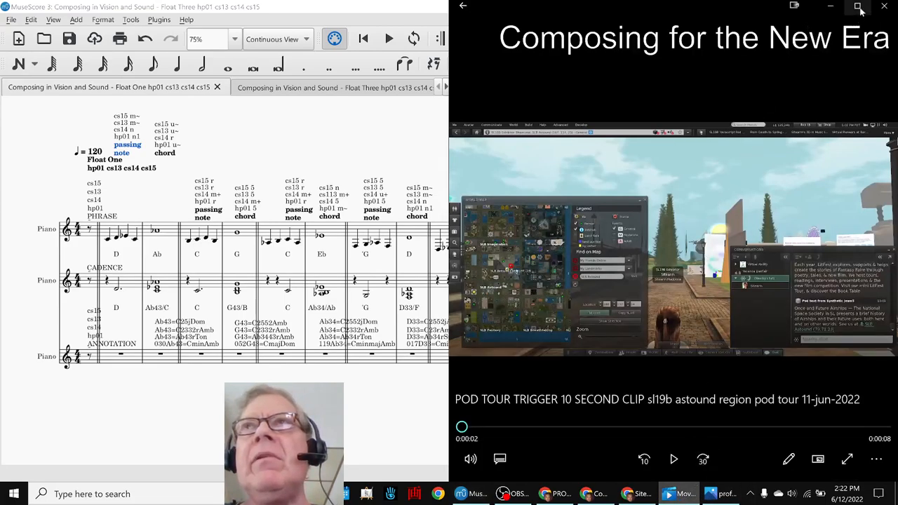
- Enlarge the pod tour clip to fill the screen in Movies & TV
click(857, 5)
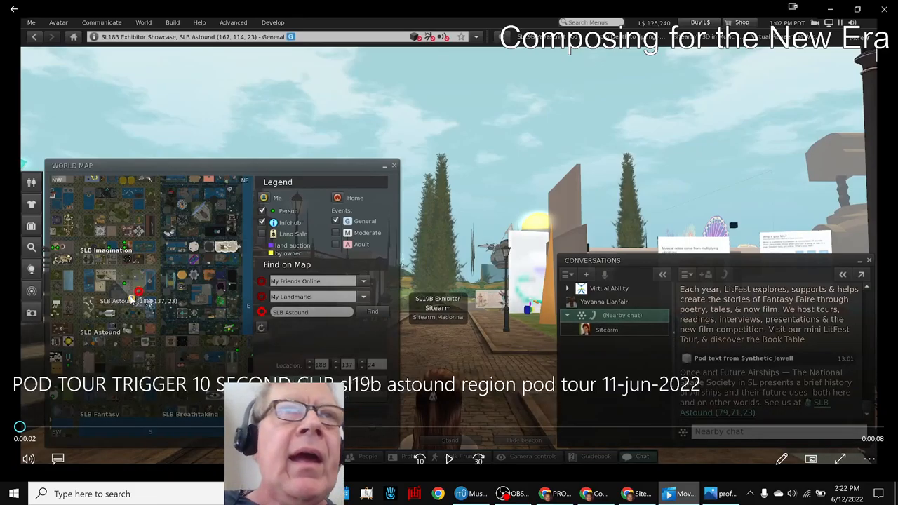
mouse_move(230, 366)
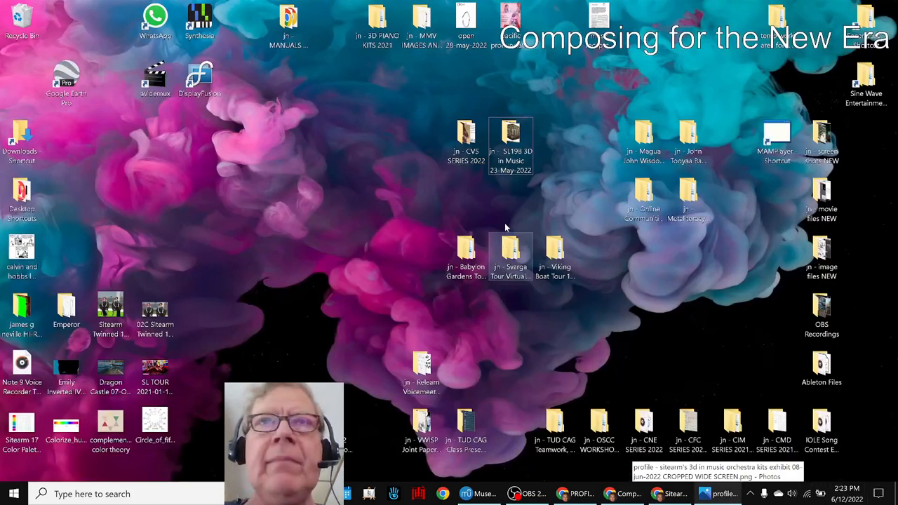
- Browse into the SL19B 3D in Music project's pod relocation 12-jun-2022 01 folder, maximized
double_click(511, 138)
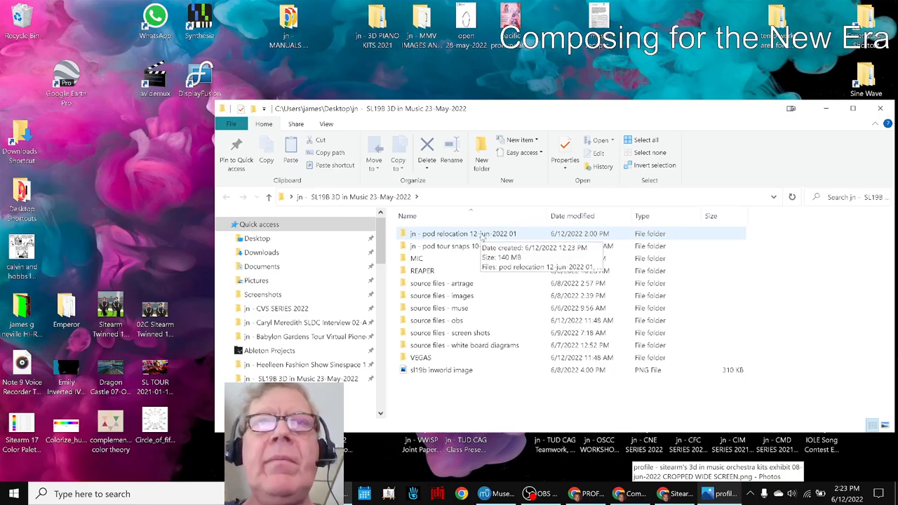
double_click(457, 233)
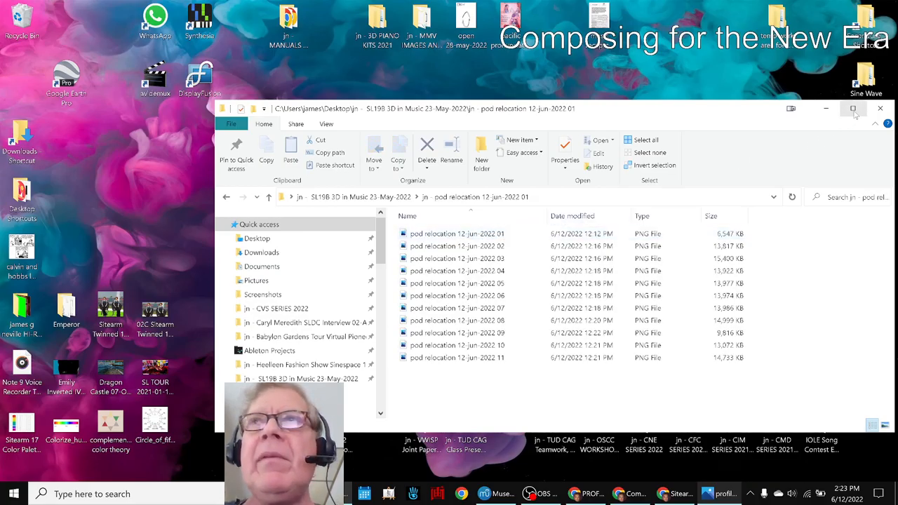
click(853, 108)
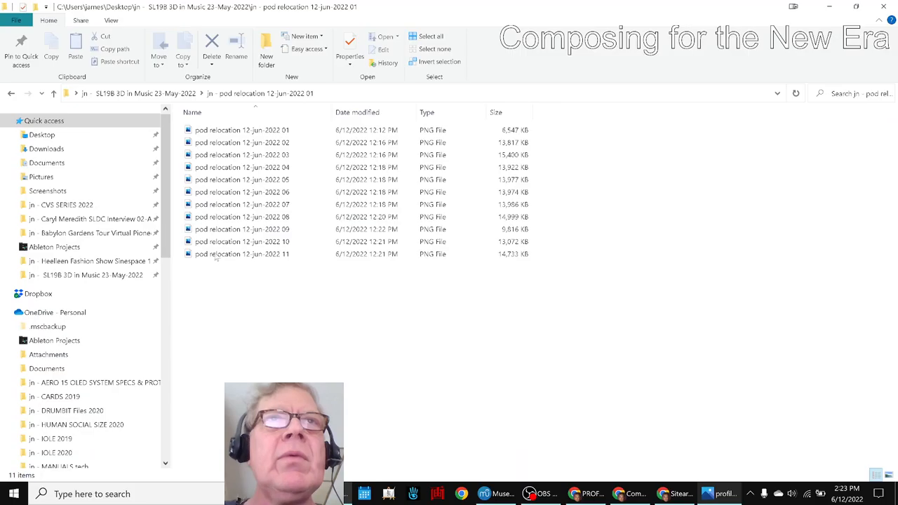
- View the first pod relocation screenshot full screen in Photos
double_click(241, 129)
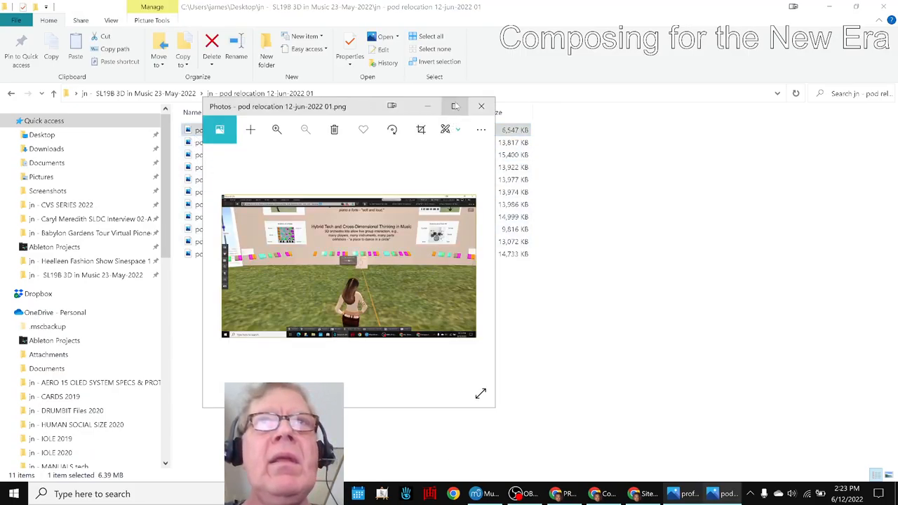
click(454, 106)
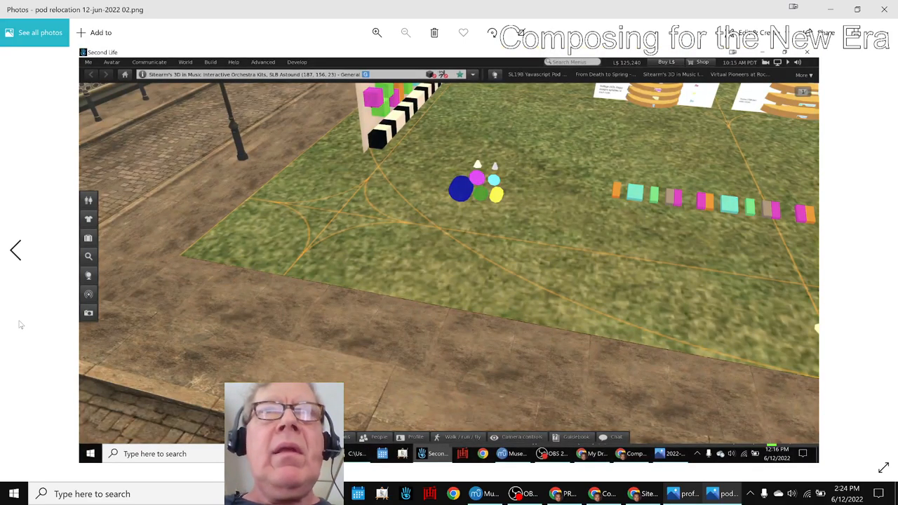
mouse_move(293, 292)
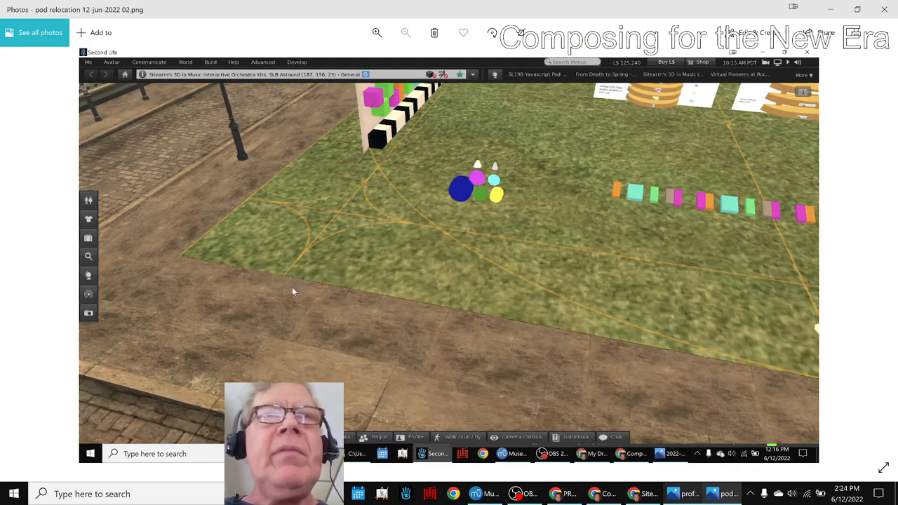
mouse_move(284, 282)
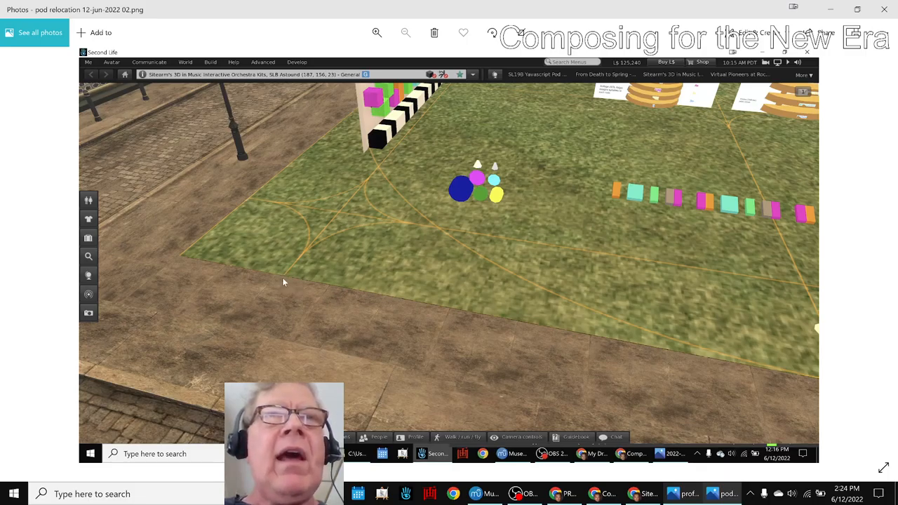
mouse_move(283, 278)
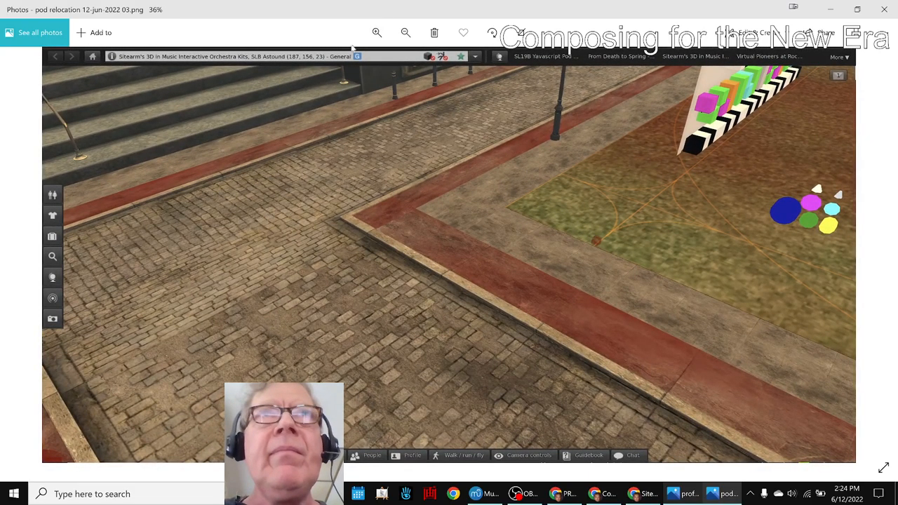
- Zoom in twice on the plaza pavement corner toward the grass edge
click(376, 32)
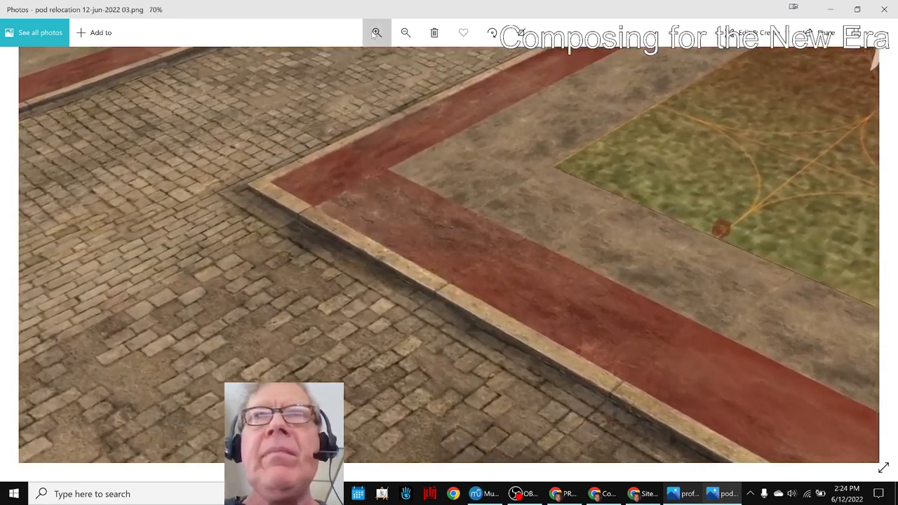
click(376, 33)
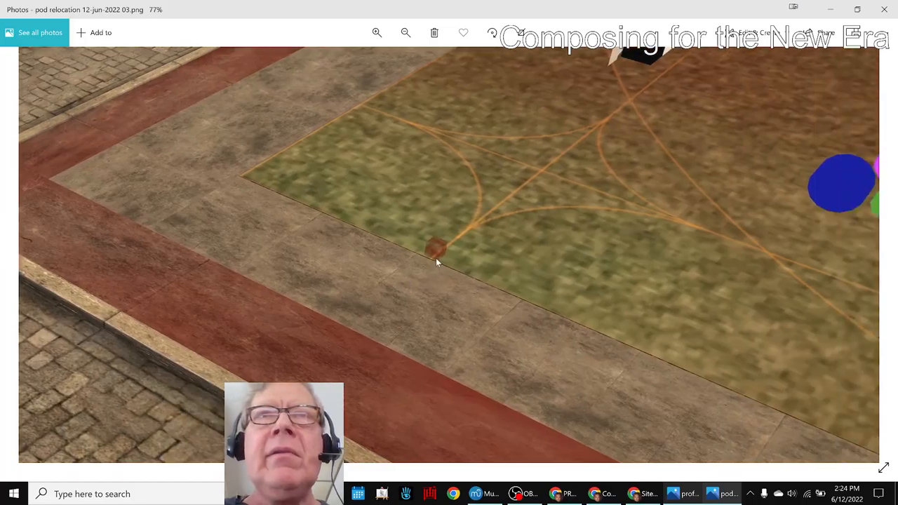
mouse_move(449, 247)
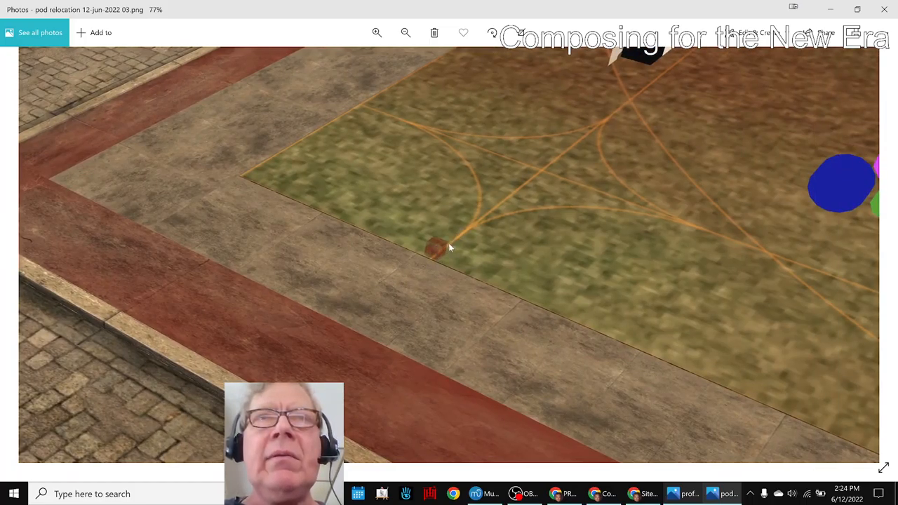
mouse_move(399, 68)
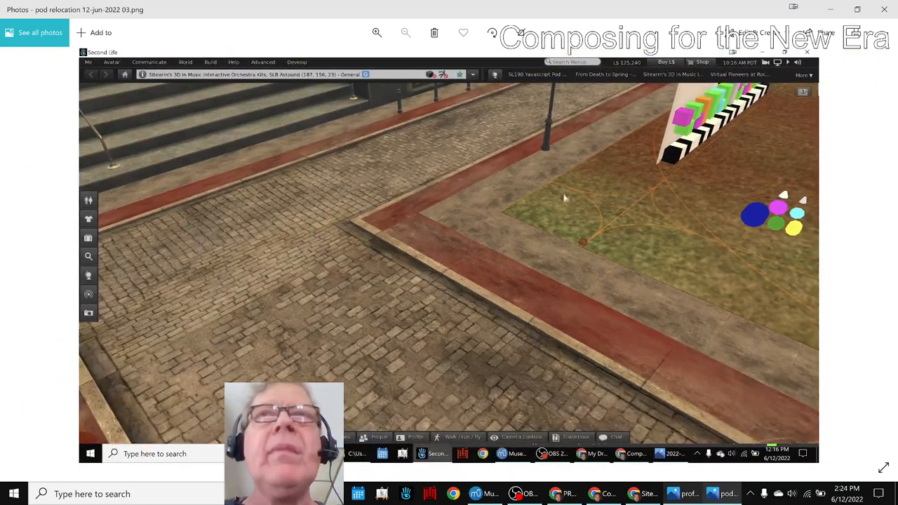
mouse_move(573, 244)
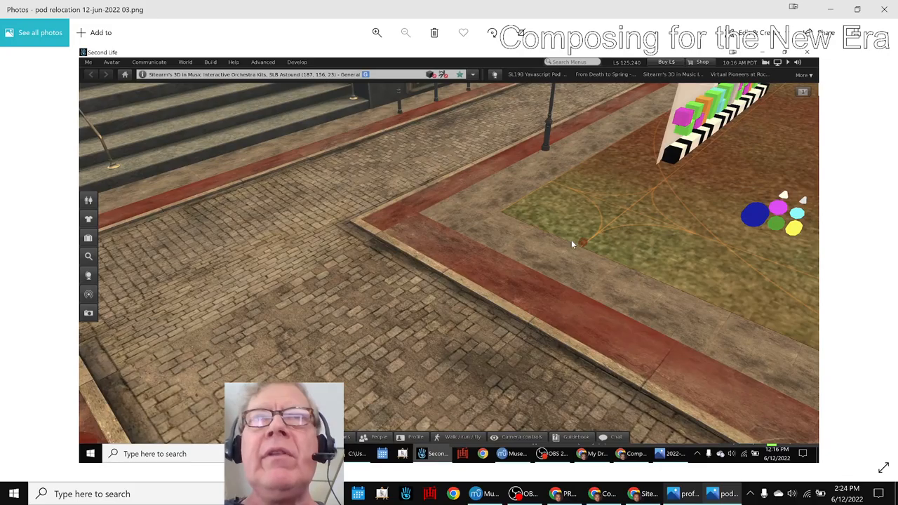
mouse_move(163, 250)
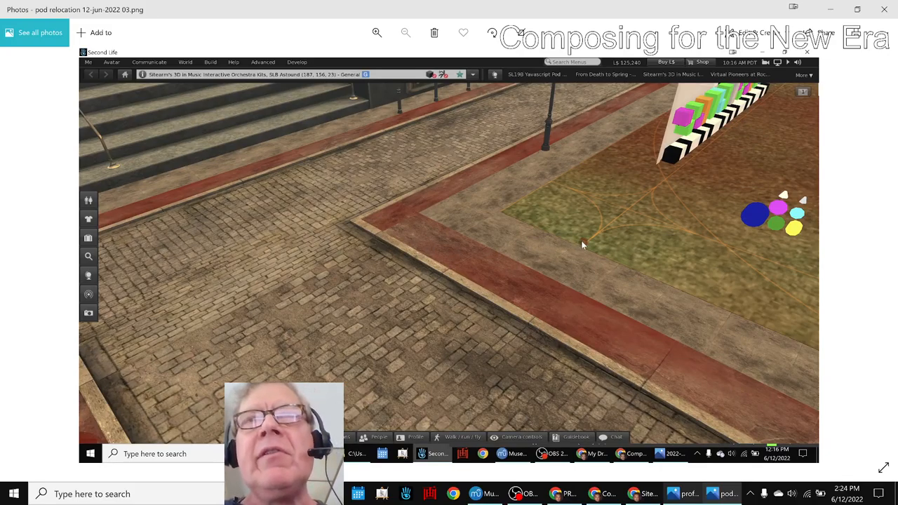
mouse_move(480, 330)
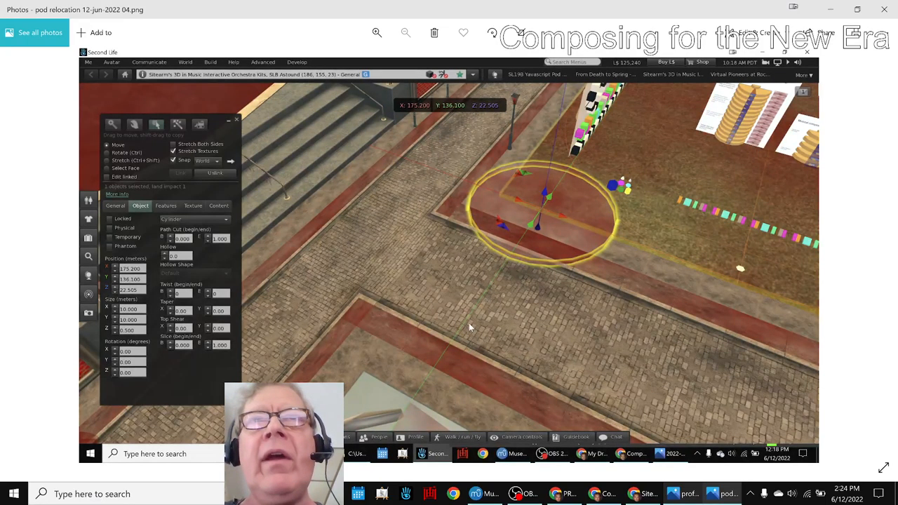
mouse_move(532, 246)
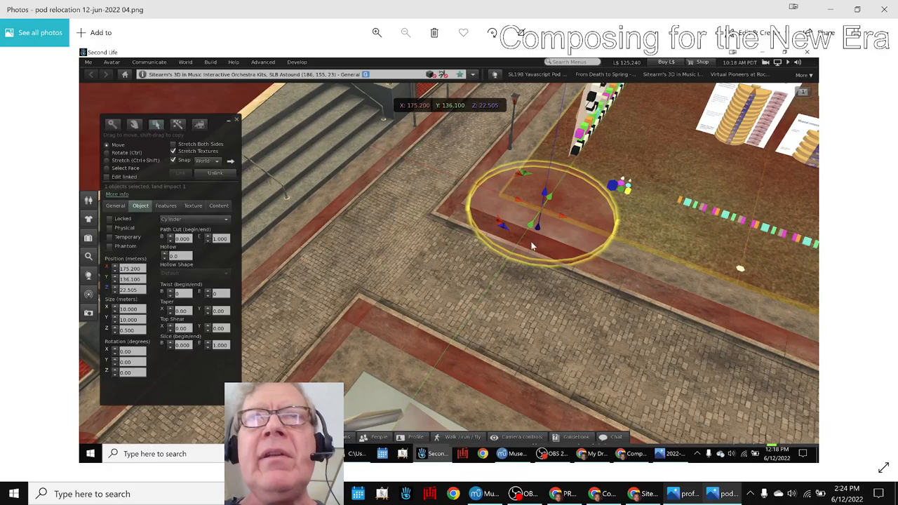
mouse_move(522, 265)
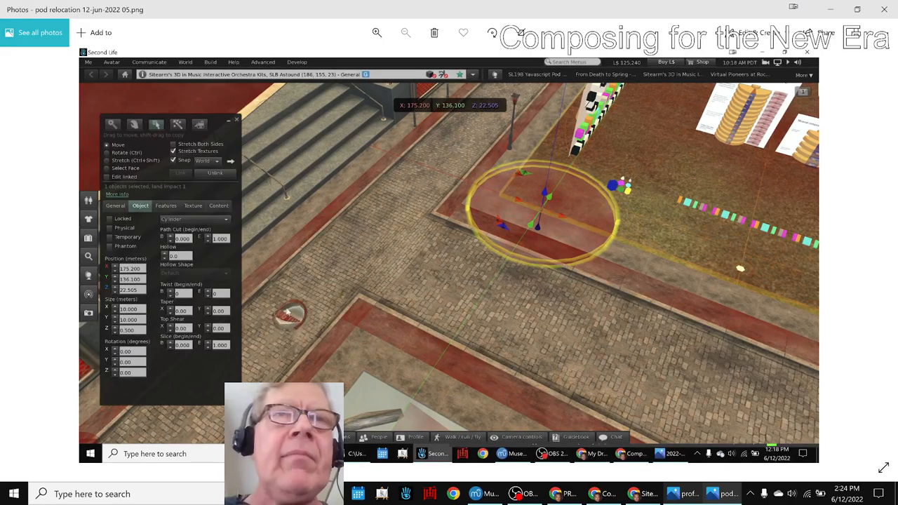
- Zoom in twice on the ringed pod and its build settings, then fit the whole image again
click(376, 33)
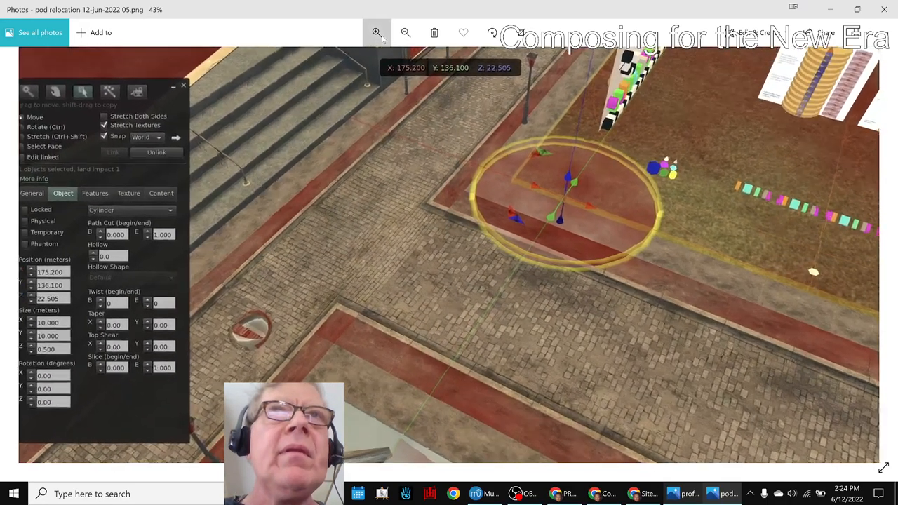
click(376, 32)
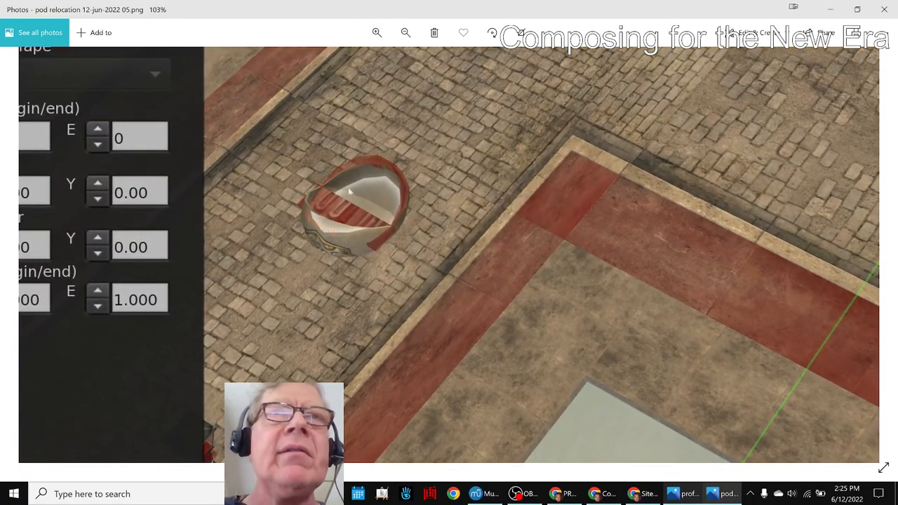
click(376, 33)
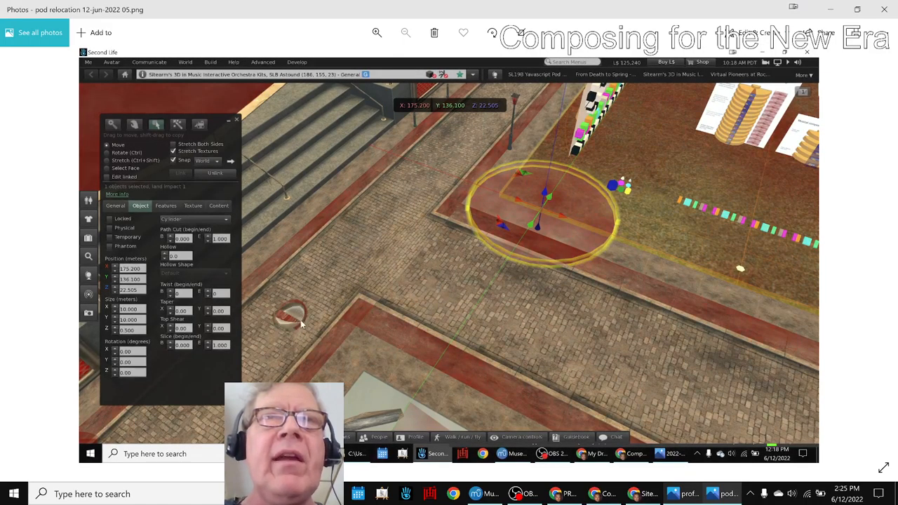
mouse_move(307, 312)
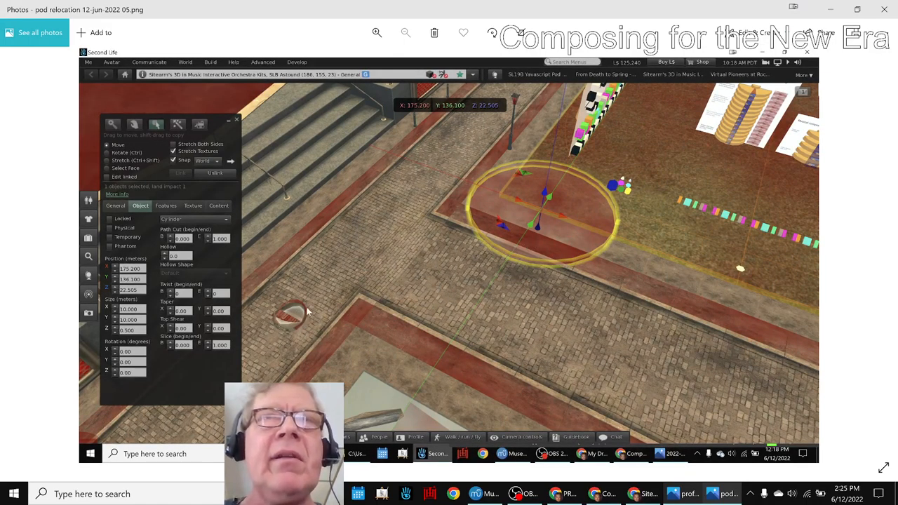
mouse_move(428, 149)
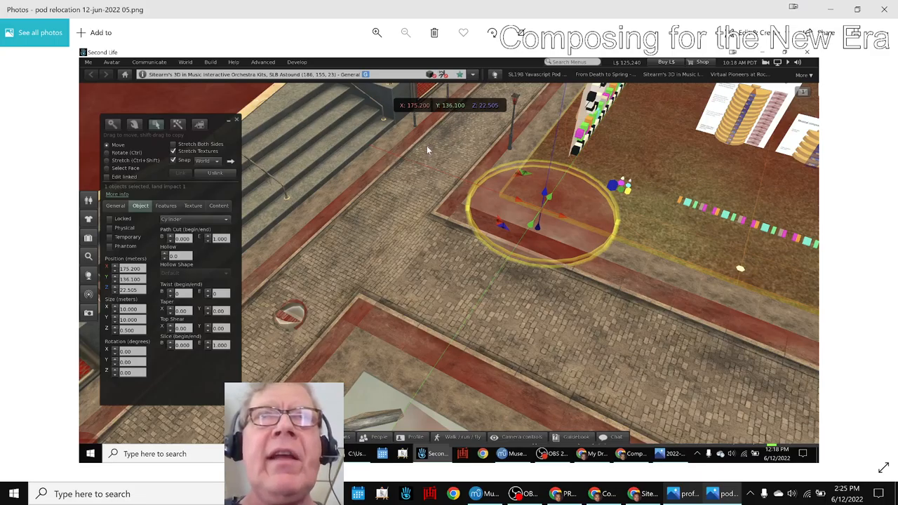
mouse_move(421, 254)
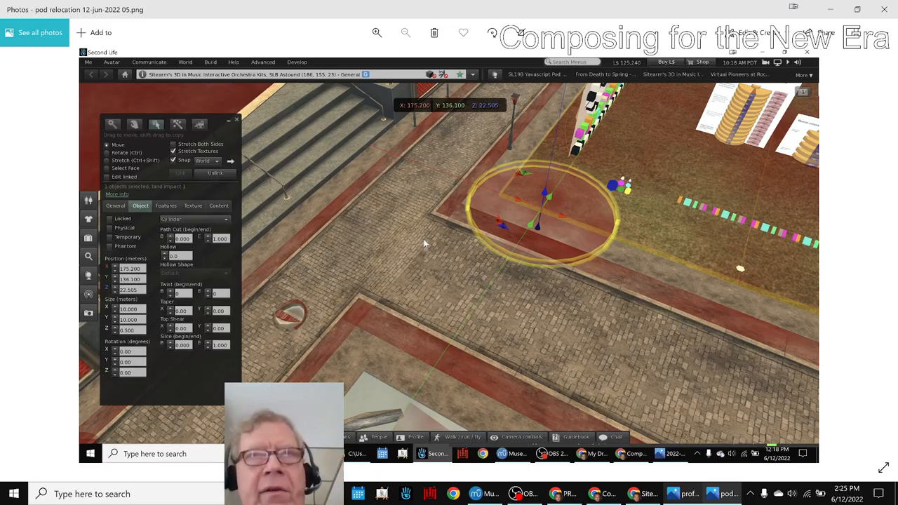
mouse_move(537, 303)
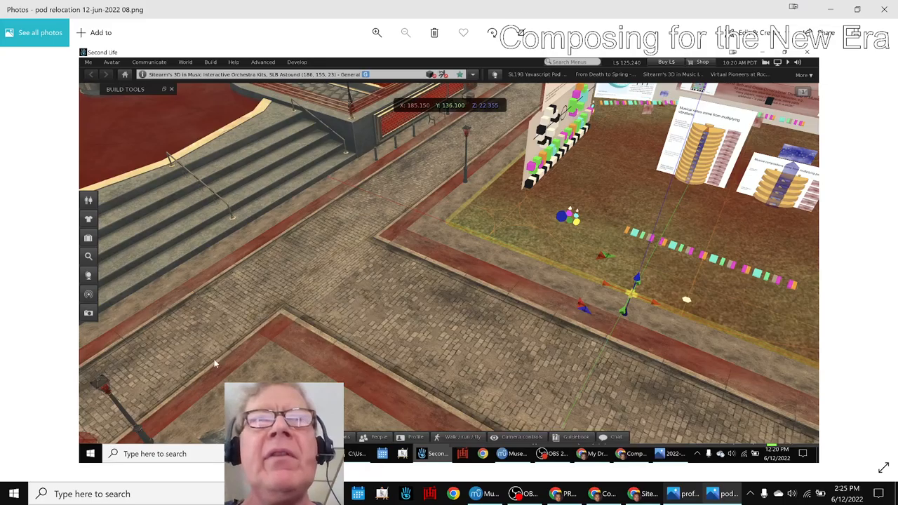
mouse_move(382, 293)
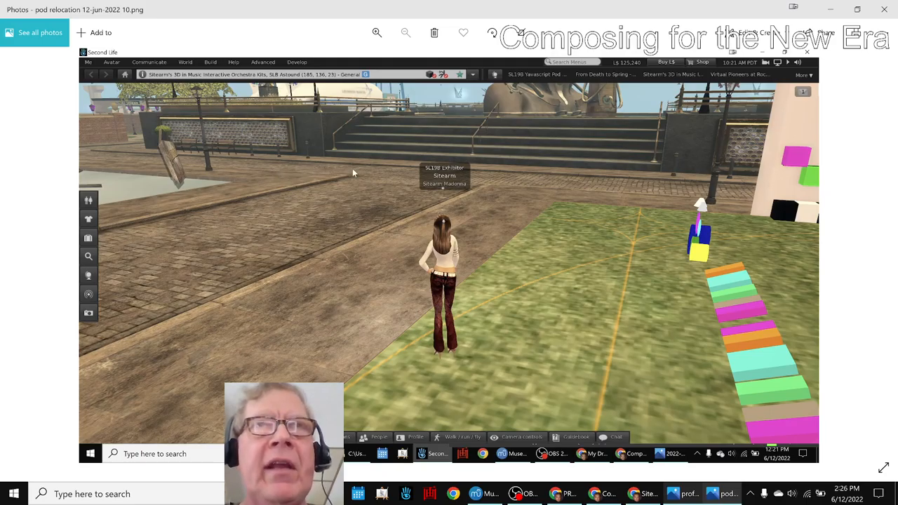
mouse_move(378, 182)
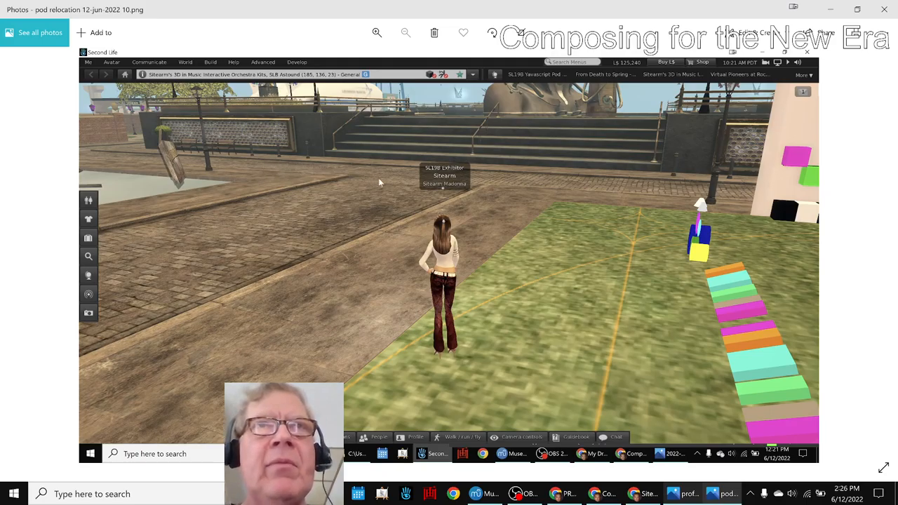
mouse_move(306, 237)
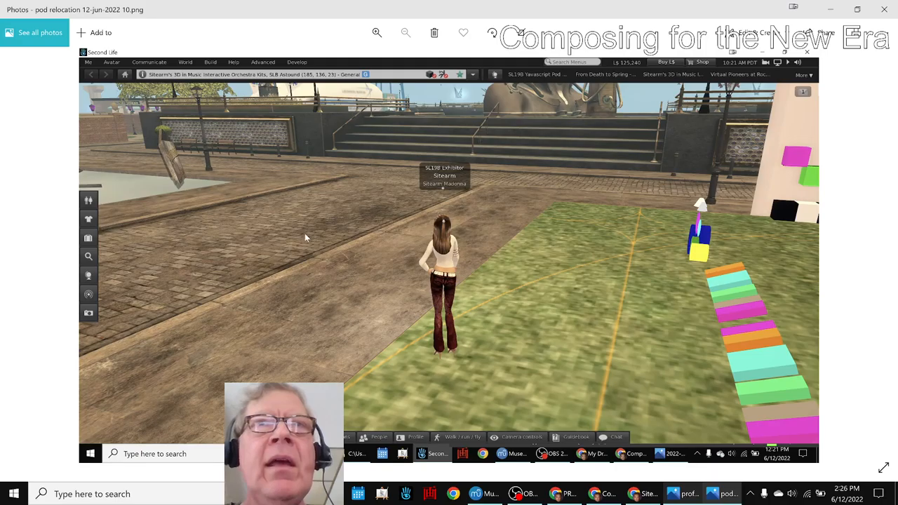
mouse_move(295, 168)
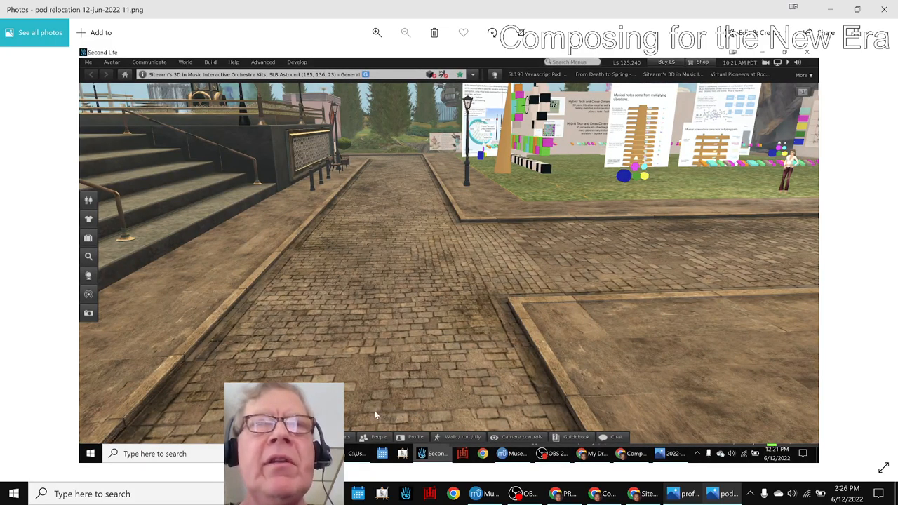
mouse_move(780, 188)
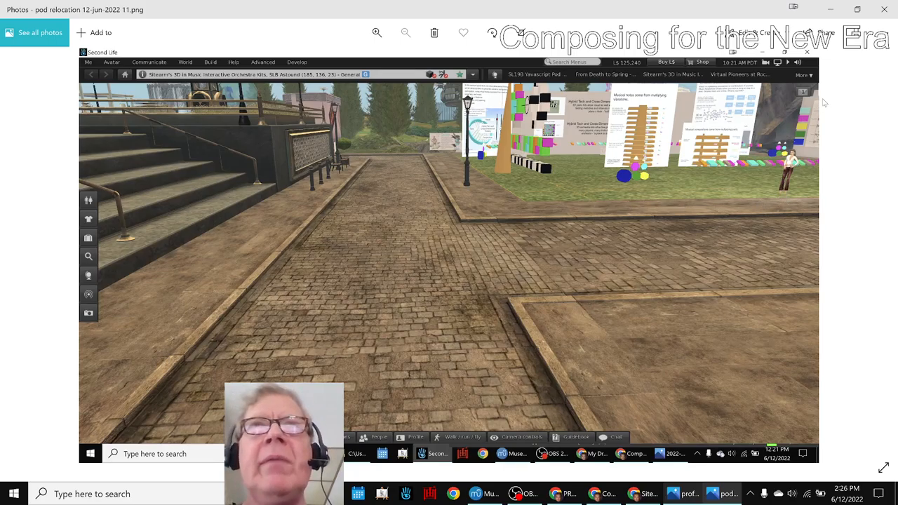
mouse_move(887, 12)
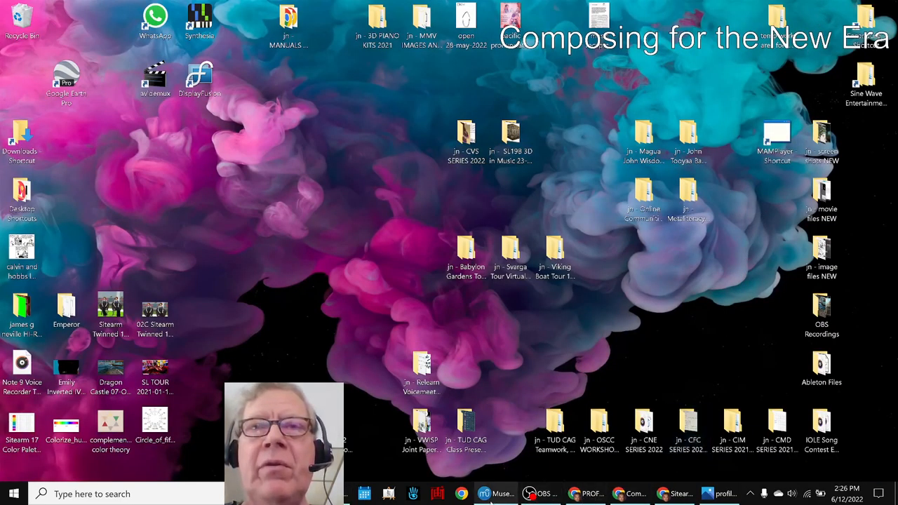
- Restore the MuseScore 3 window from the taskbar
click(500, 494)
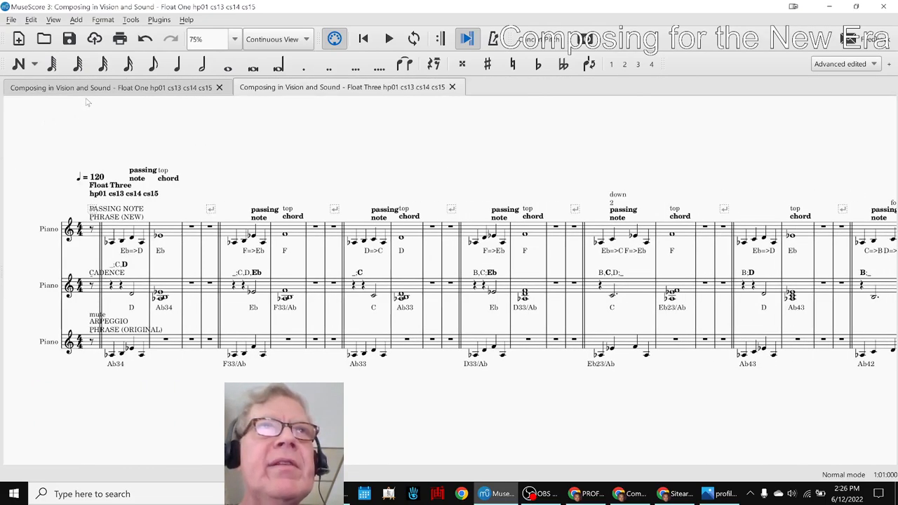
- Play back the Float One score and stop it
click(112, 87)
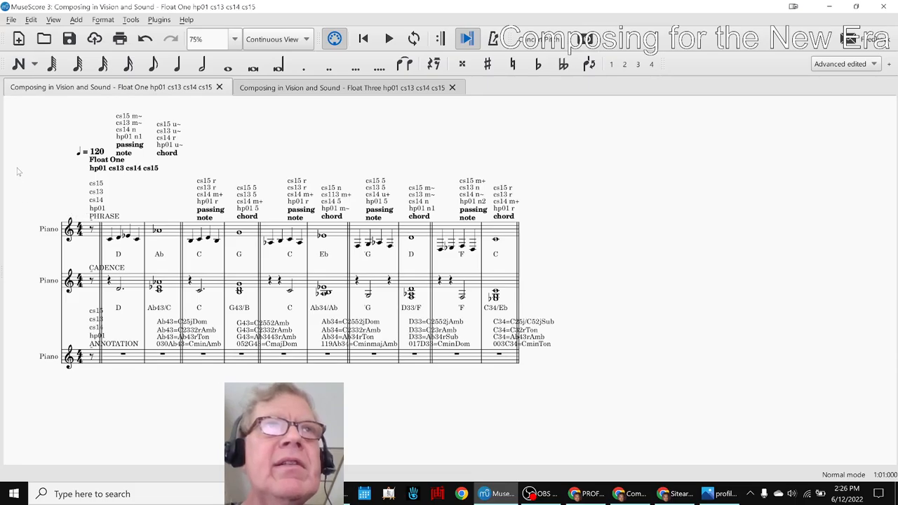
mouse_move(31, 176)
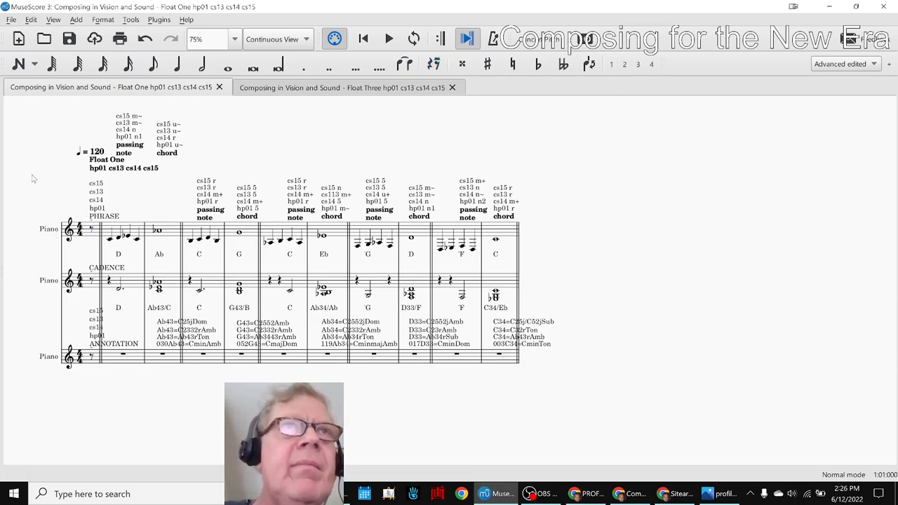
click(388, 40)
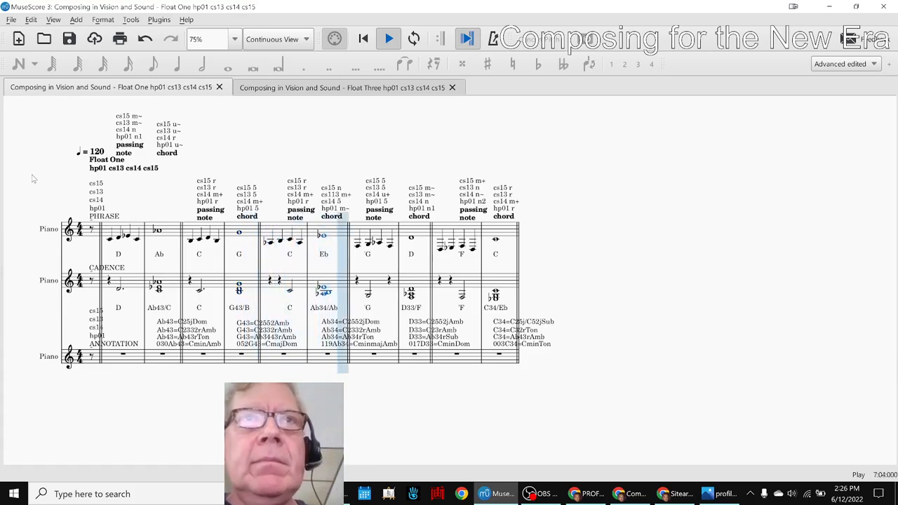
click(367, 252)
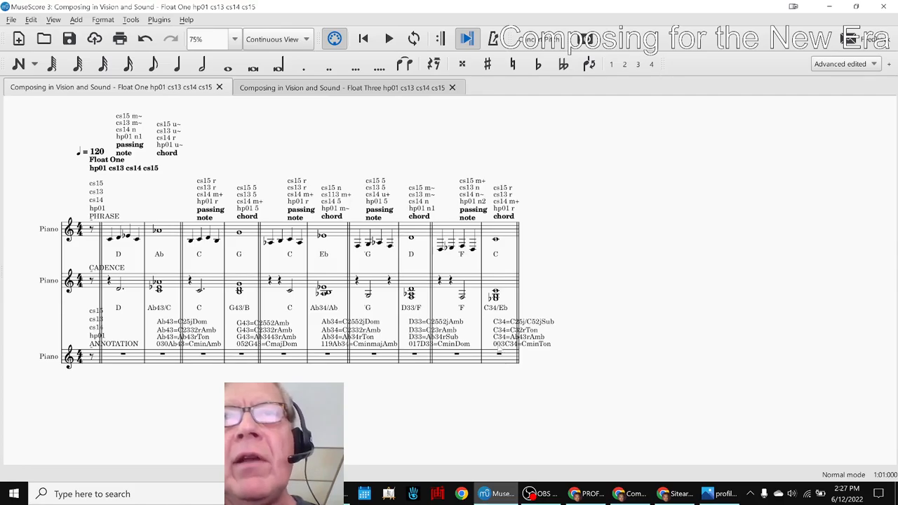
- Inspect the measure 11 chord annotation, then switch to the Float Three score
click(522, 321)
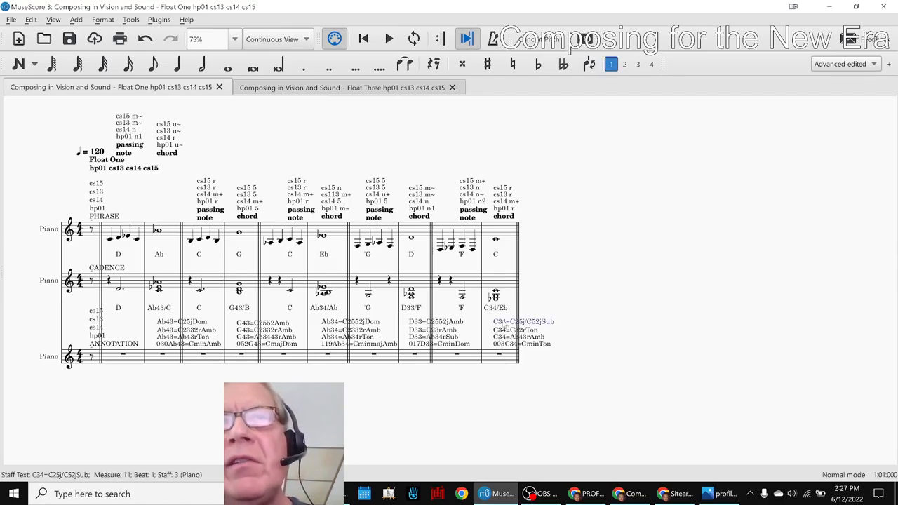
click(502, 356)
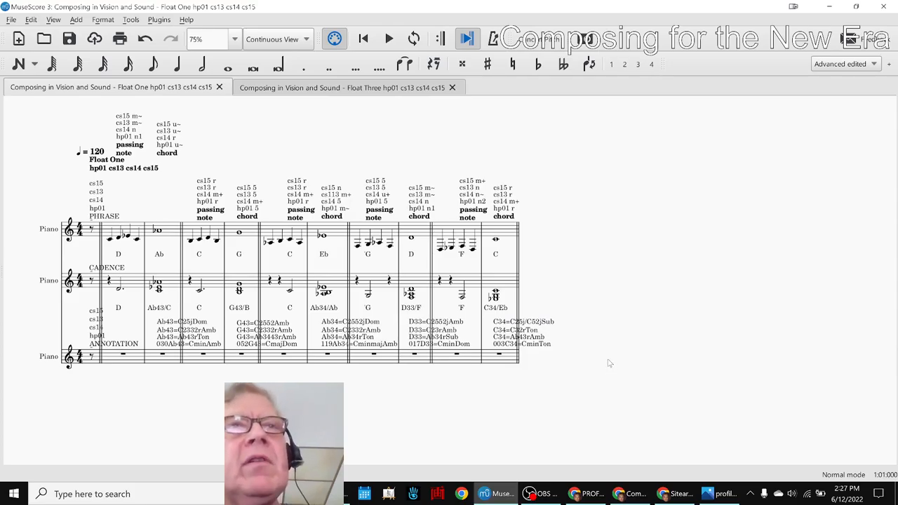
mouse_move(433, 365)
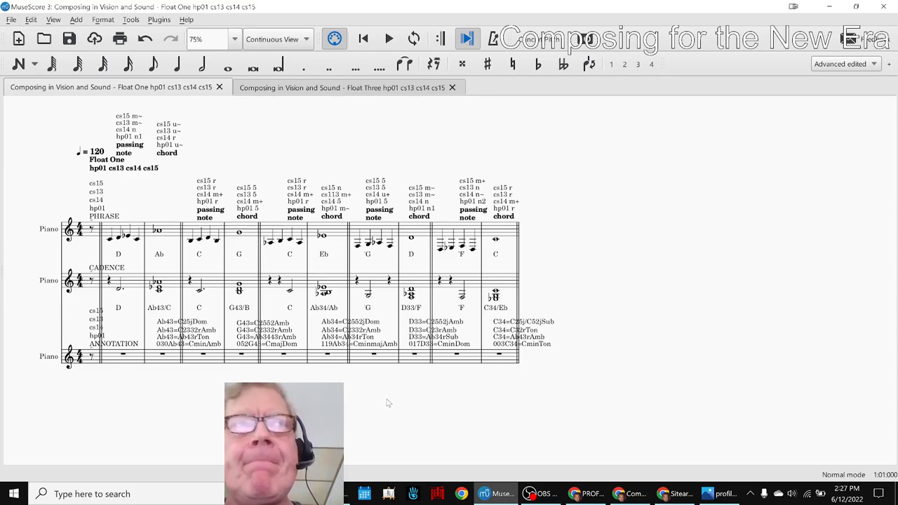
click(344, 87)
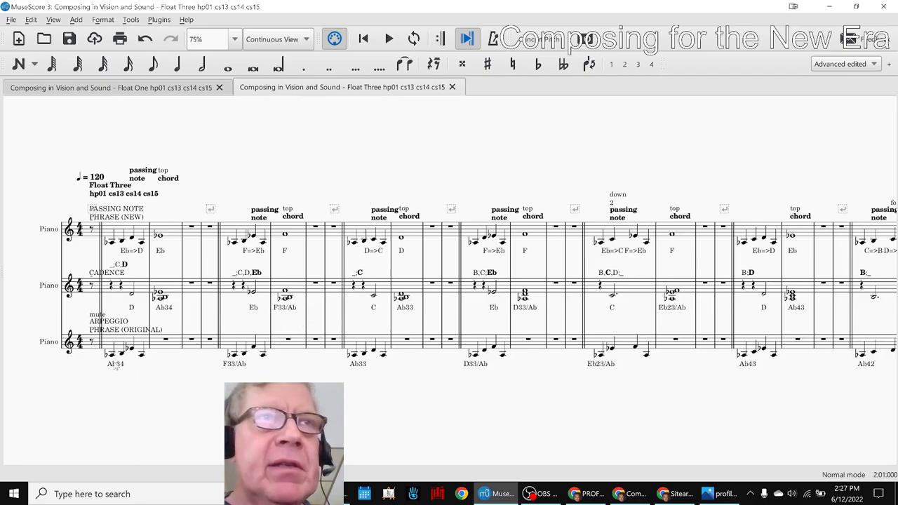
mouse_move(508, 381)
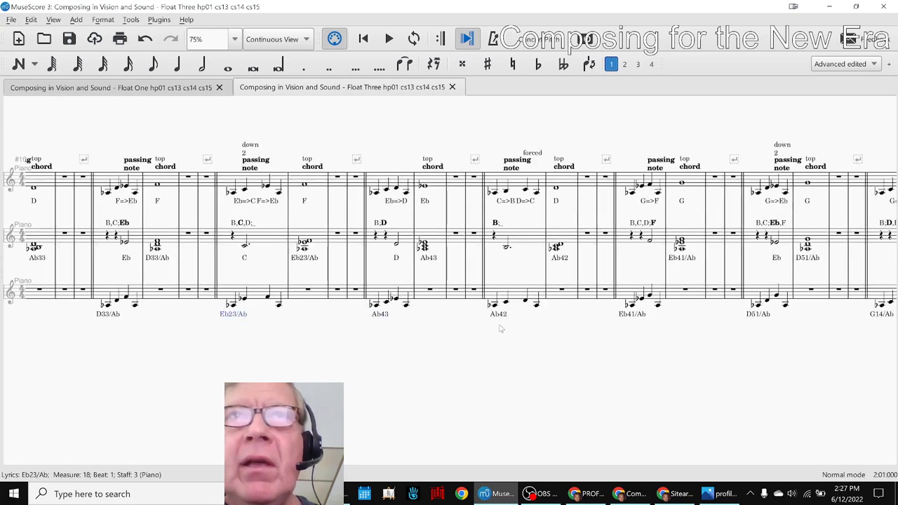
- Play back Float Three passages starting at measures 50 and 46, stopping after each
scroll(right, 3)
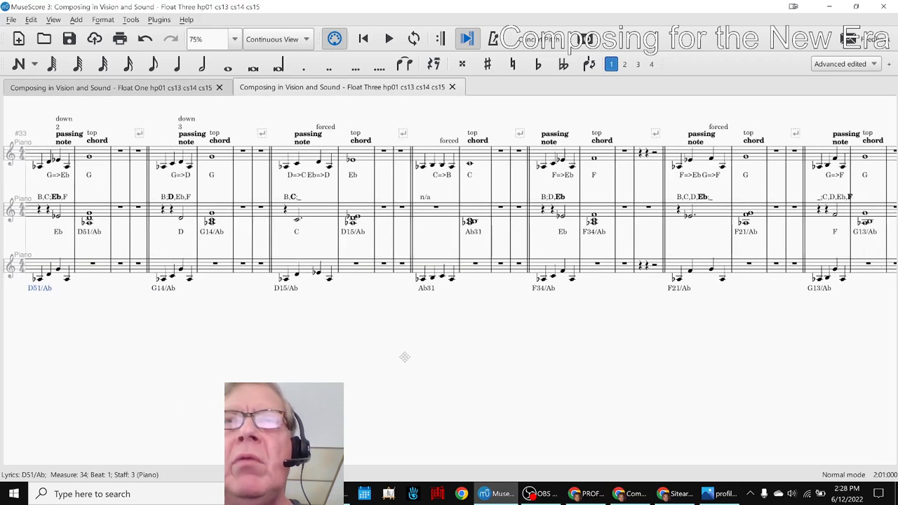
scroll(right, 3)
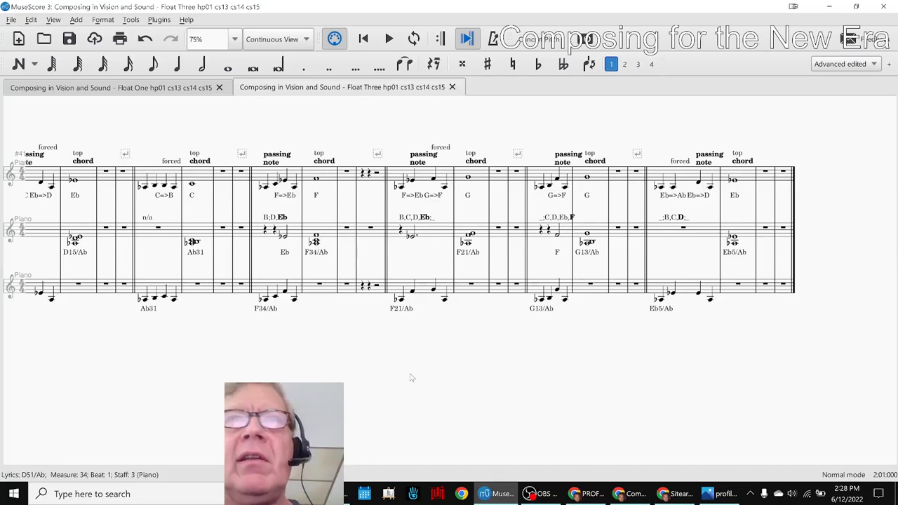
mouse_move(348, 319)
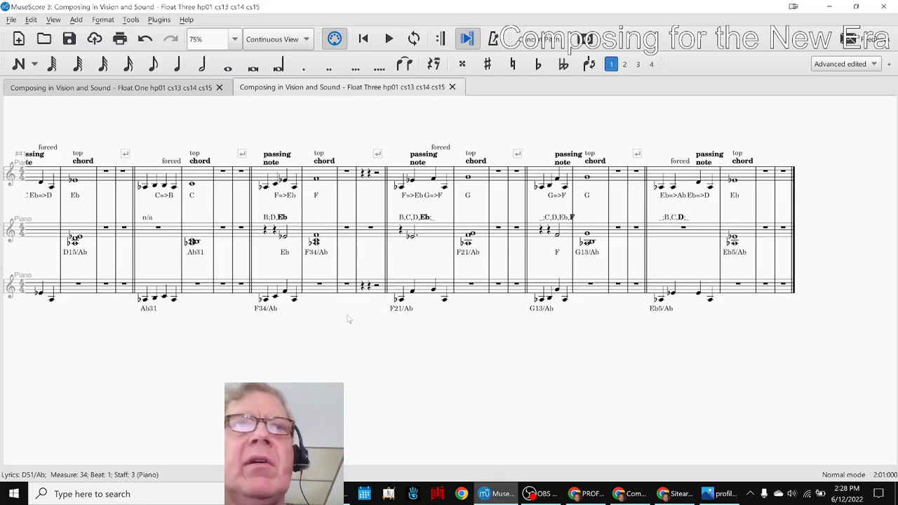
click(279, 288)
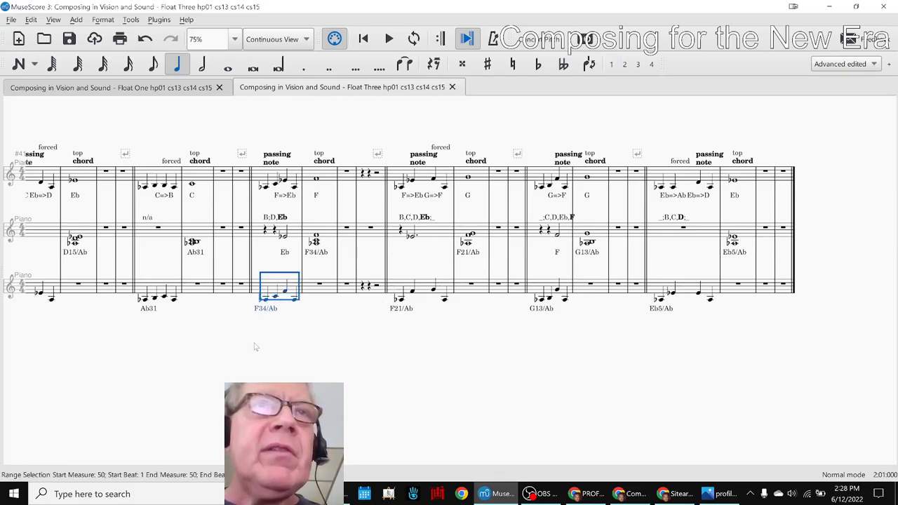
click(389, 39)
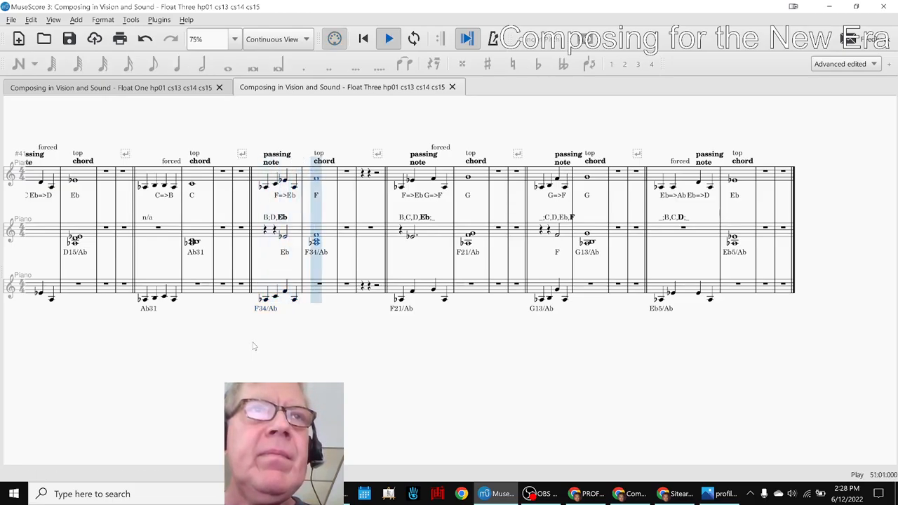
click(157, 230)
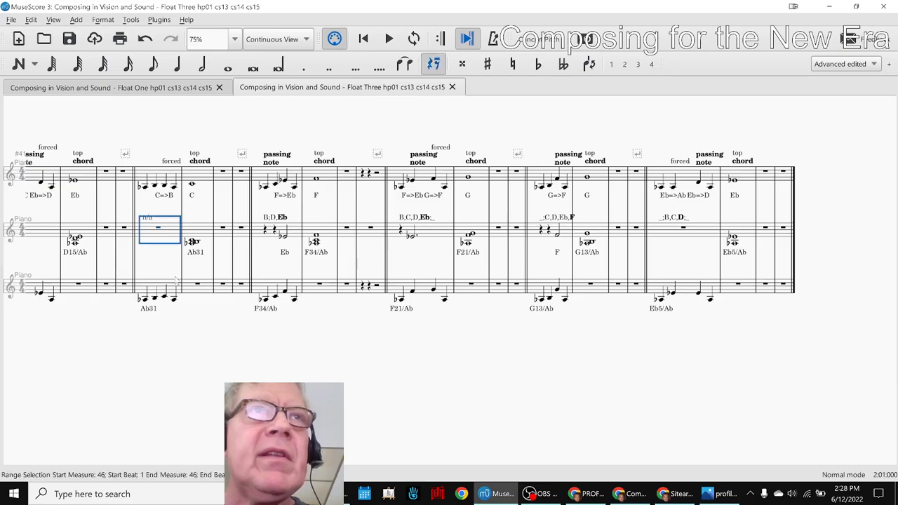
click(389, 39)
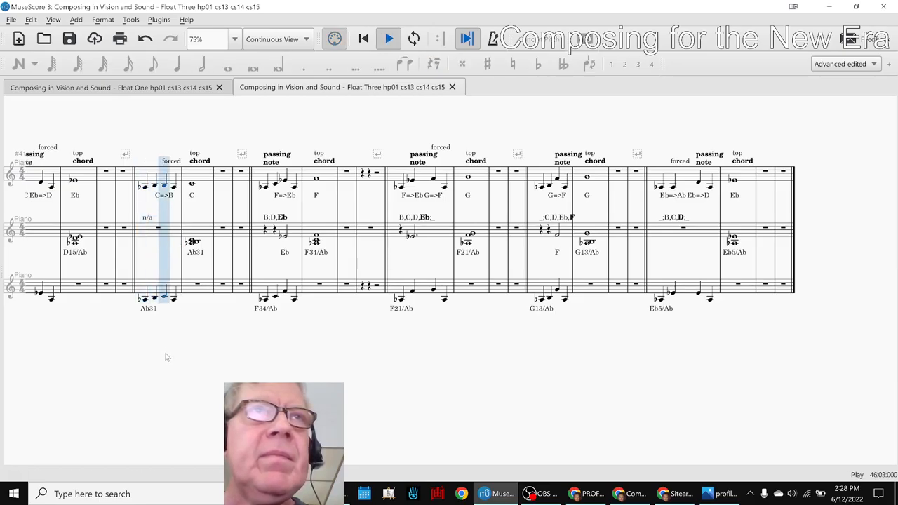
click(388, 39)
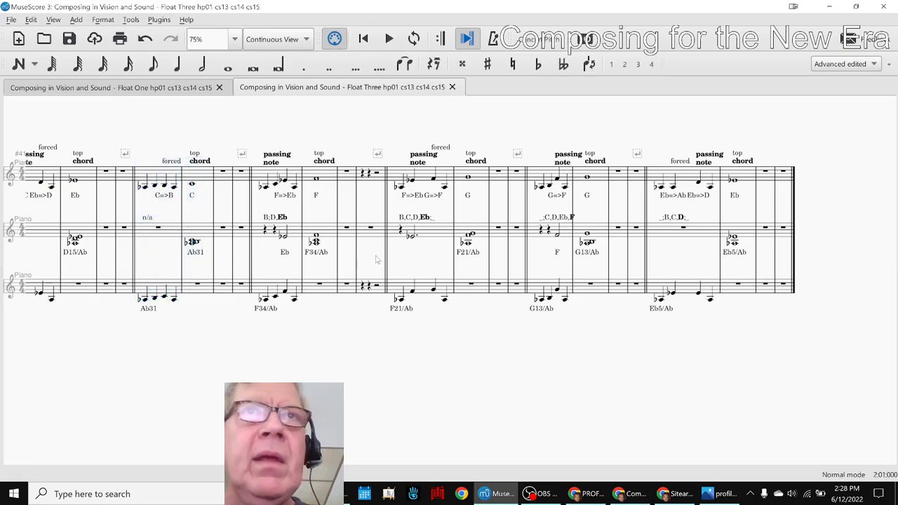
- Play measure 54 and the D15/Ab measure of Float Three, stopping playback after each
click(421, 288)
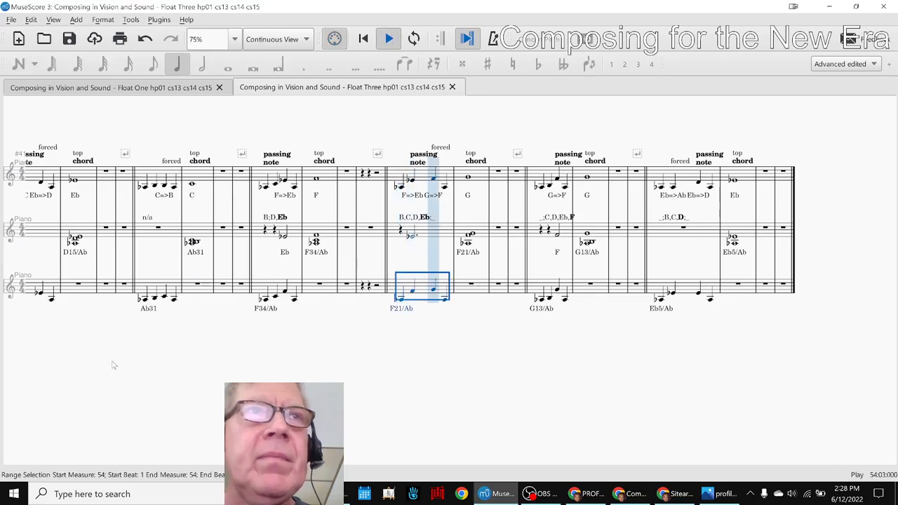
click(388, 39)
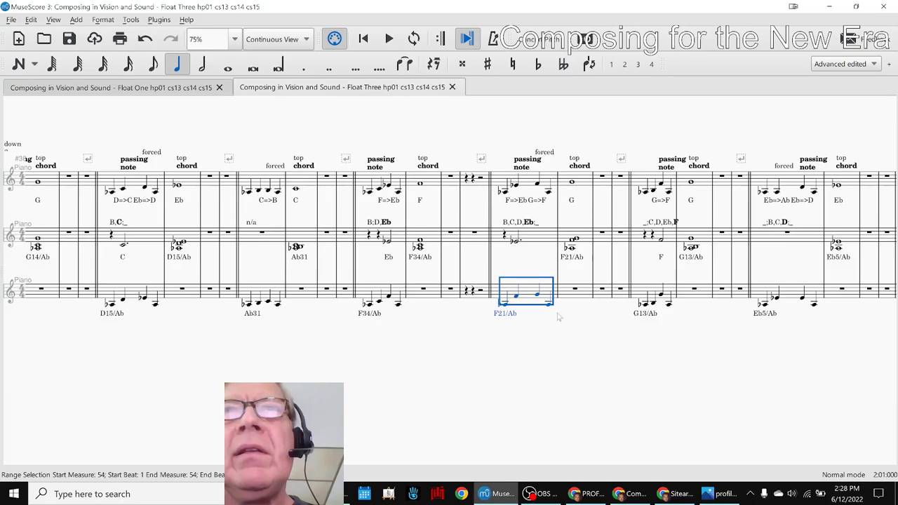
scroll(left, 3)
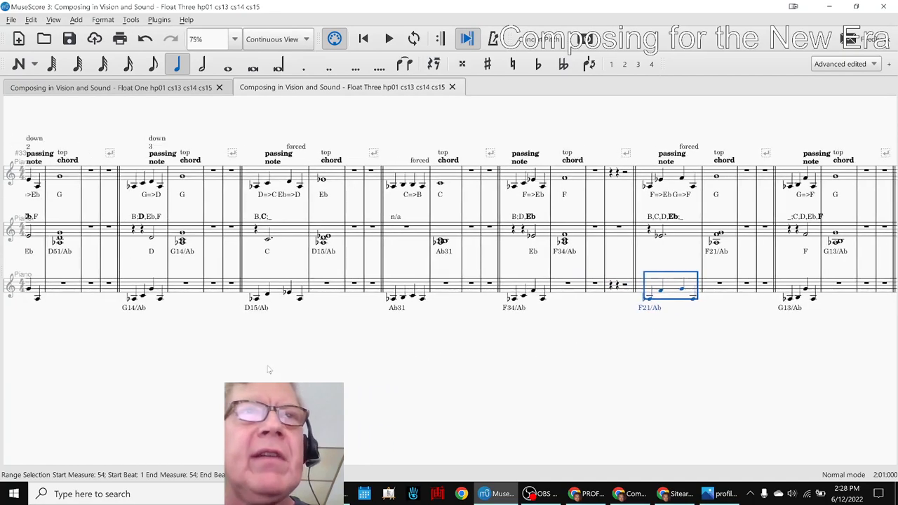
click(266, 231)
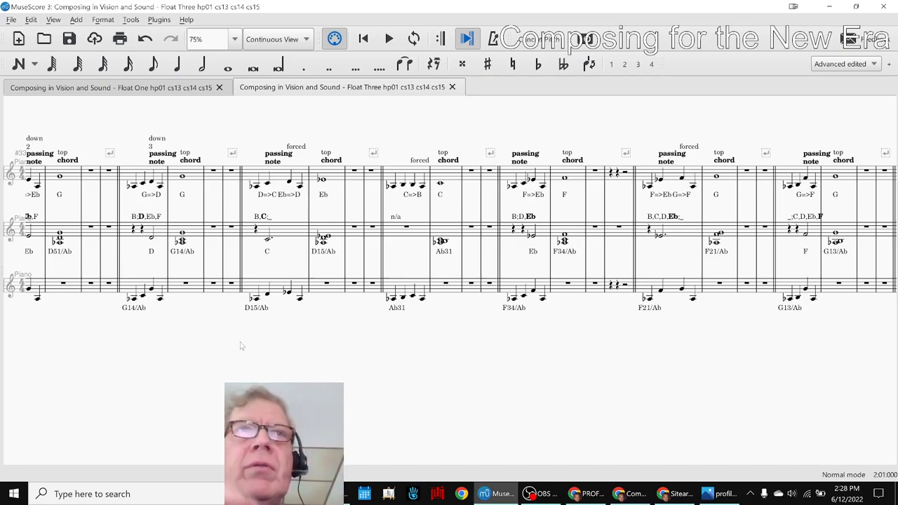
mouse_move(294, 341)
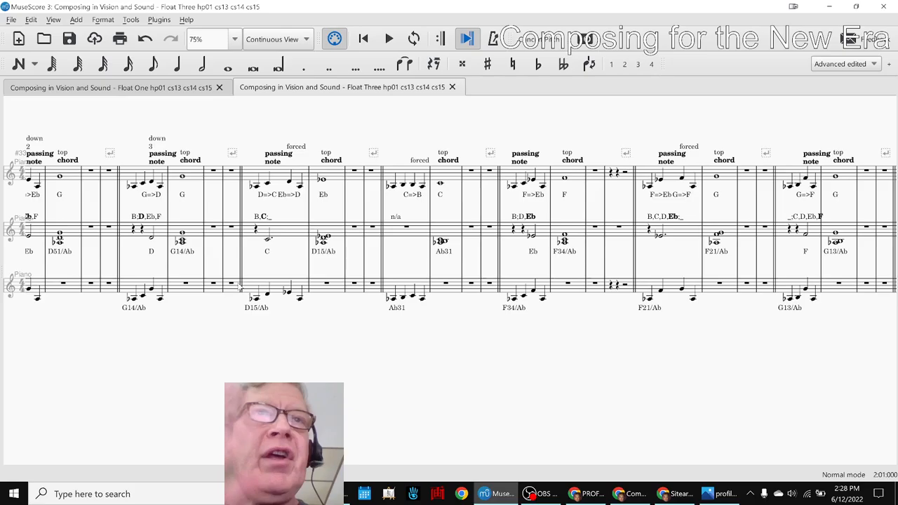
click(388, 40)
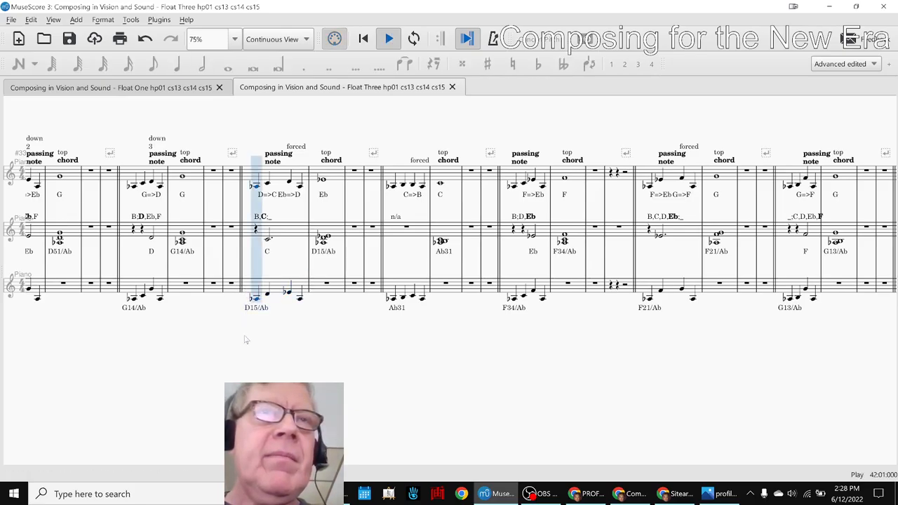
click(322, 194)
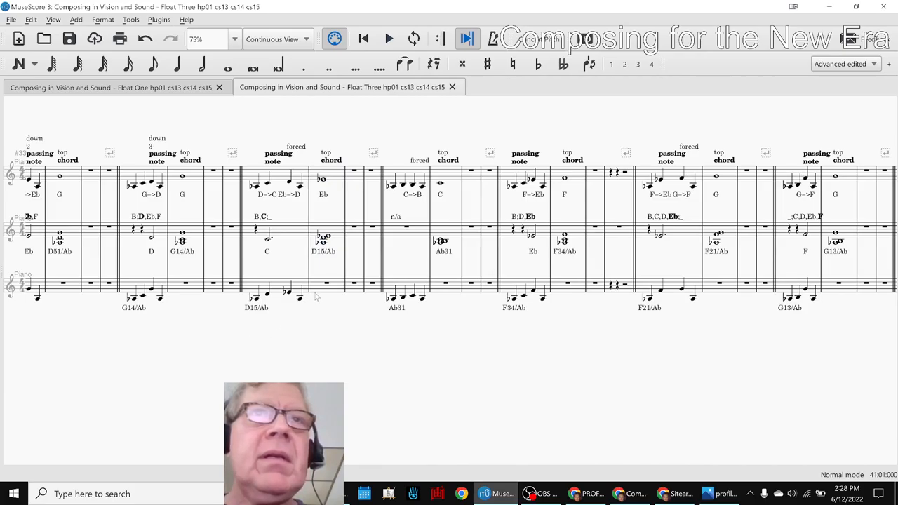
click(323, 286)
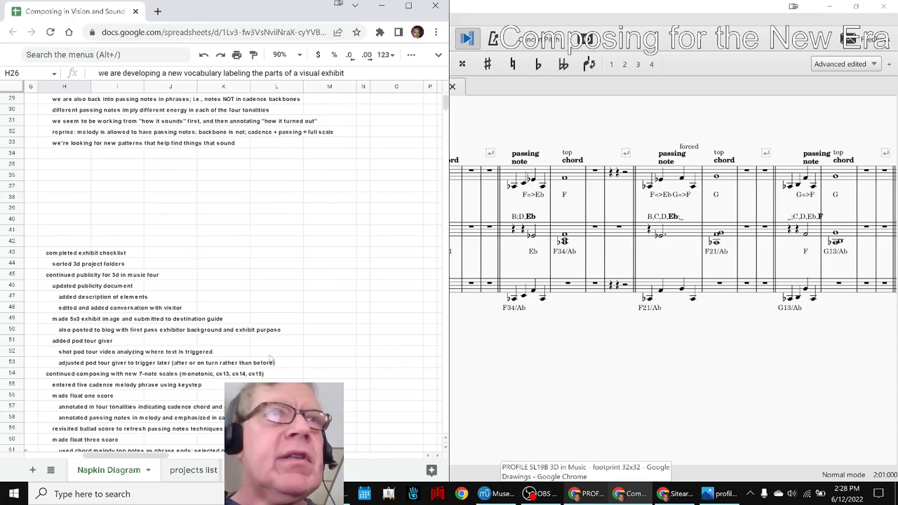
- Read the Ideas Next Time notes on new 7-note scales and continuing Float Three, reaching the acknowledgements
scroll(up, 3)
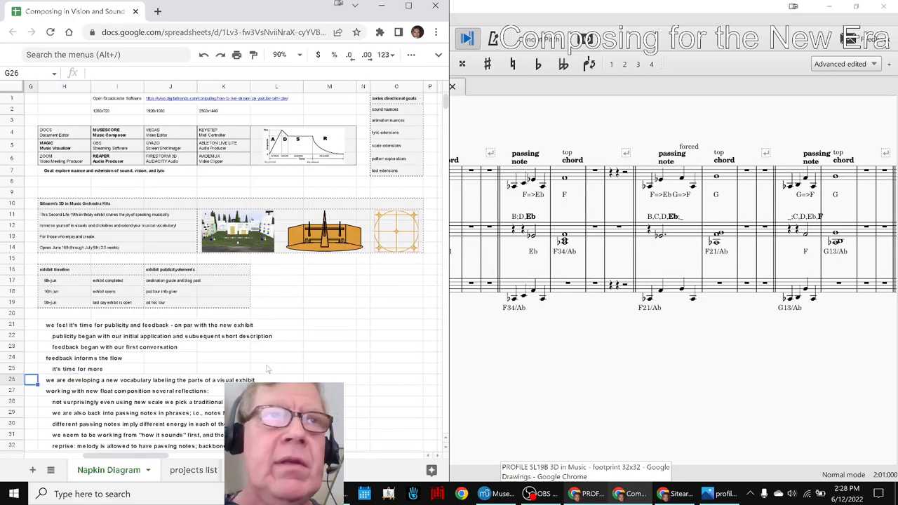
scroll(down, 3)
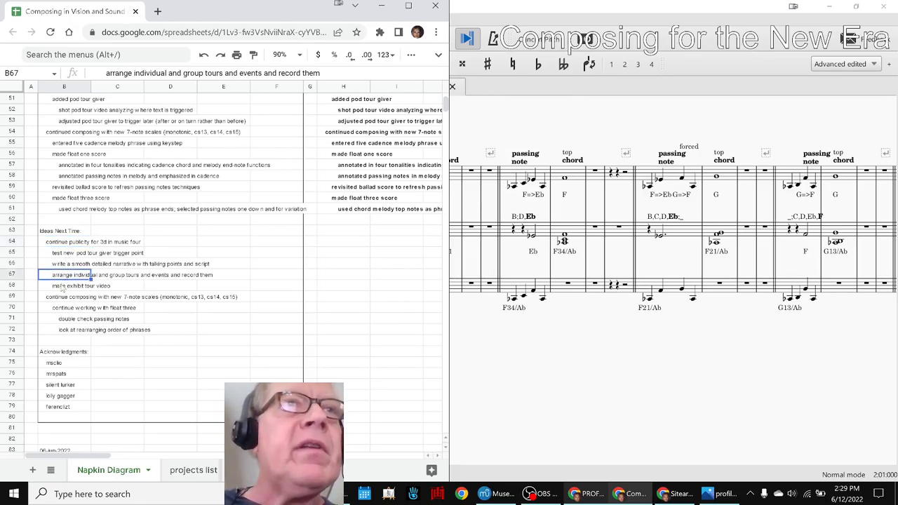
click(80, 286)
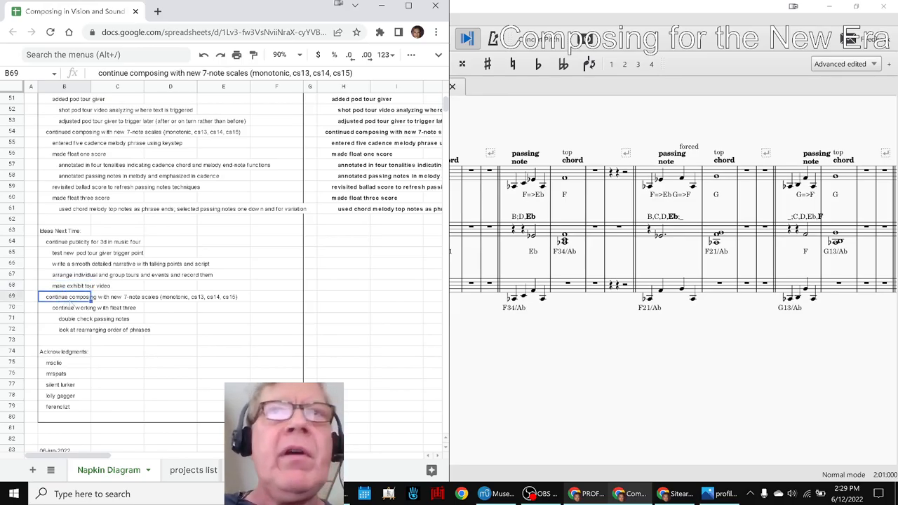
click(67, 308)
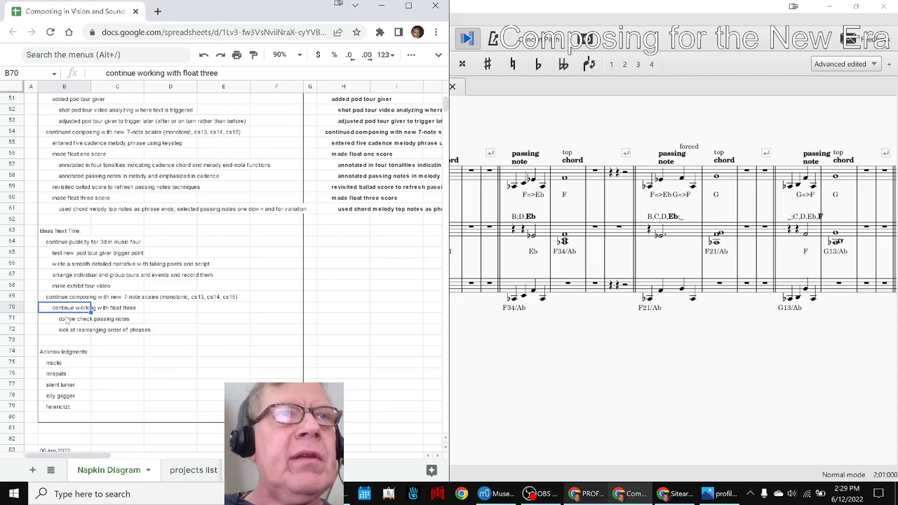
click(65, 362)
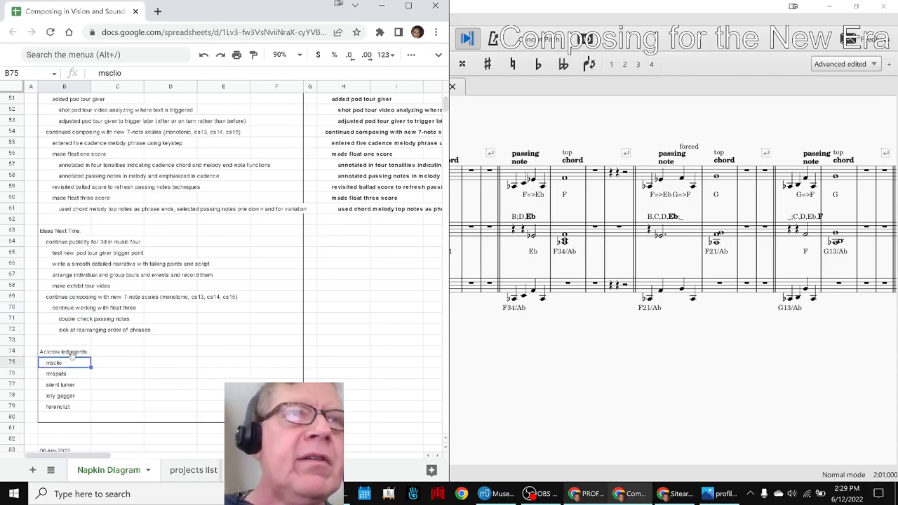
- Read the second through fifth acknowledgement entries, then show the live stream's title settings
scroll(down, 3)
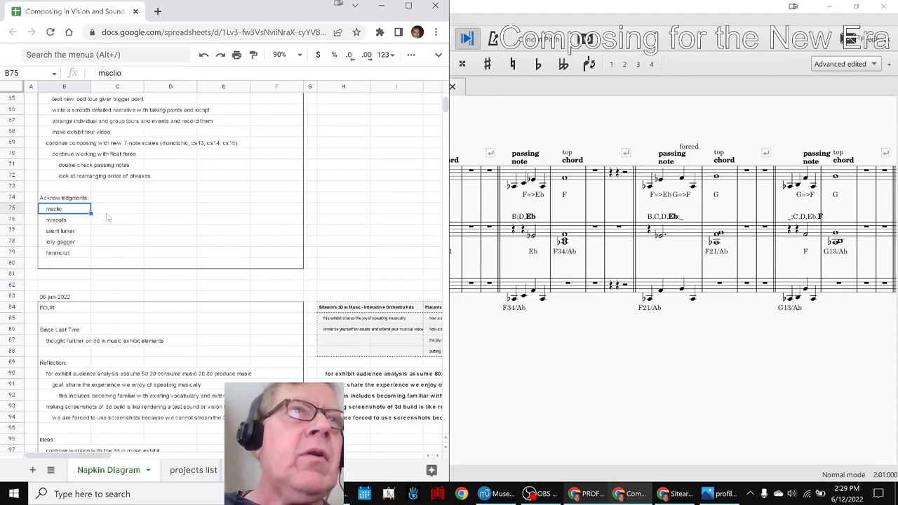
click(64, 219)
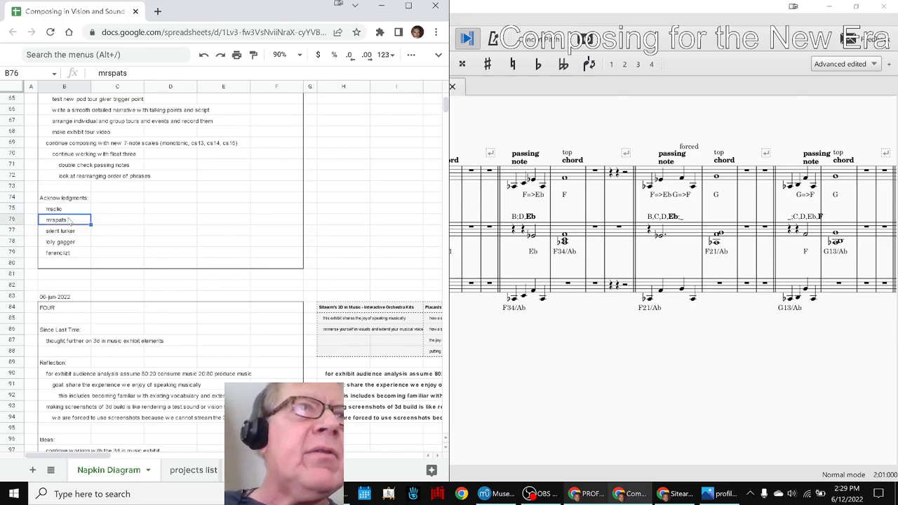
click(59, 230)
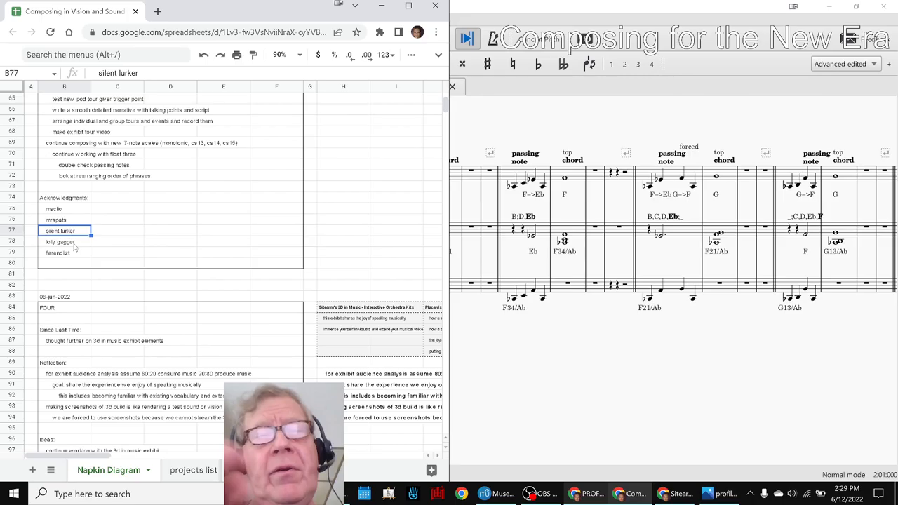
click(65, 242)
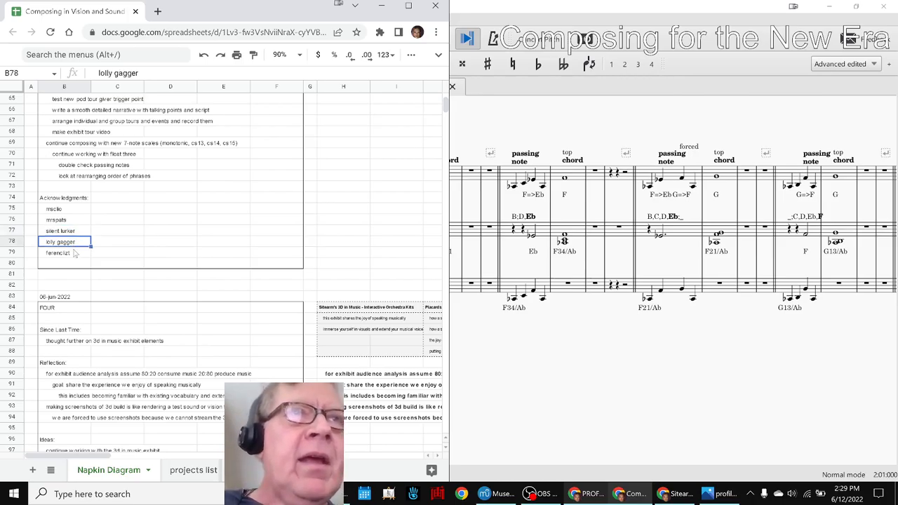
click(64, 253)
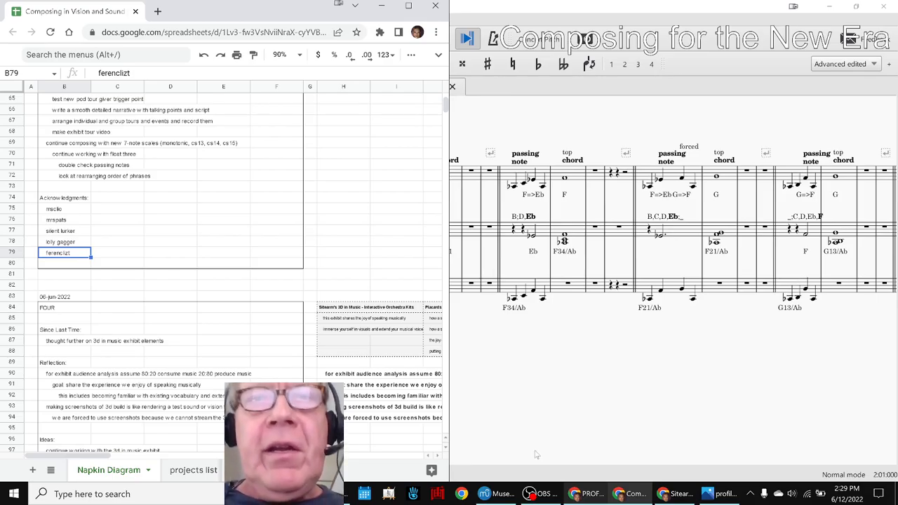
click(540, 494)
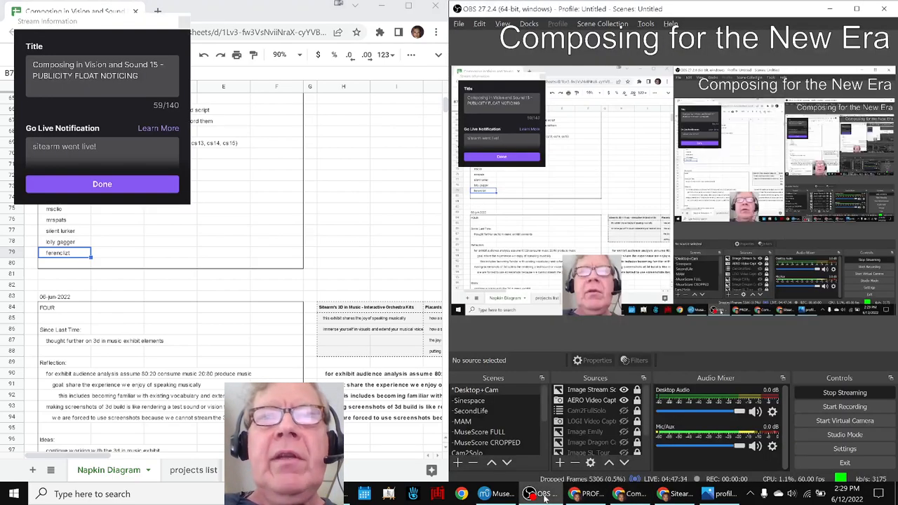